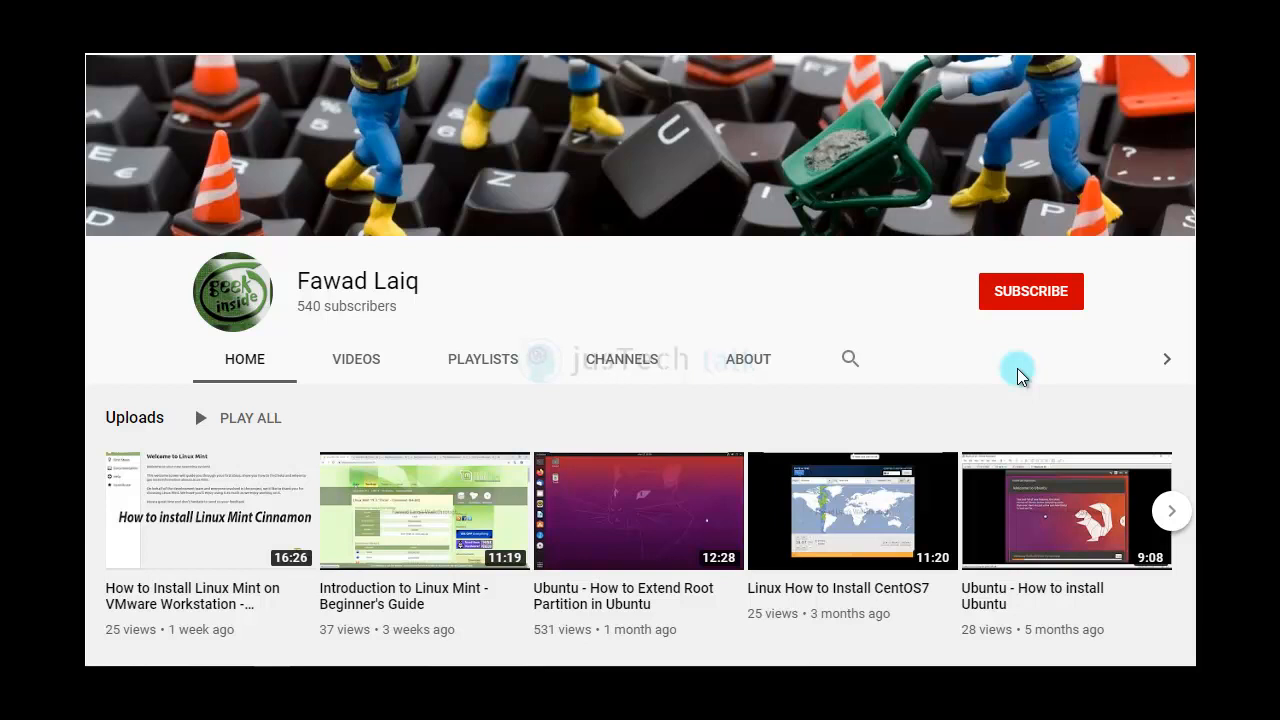
Subscribe to the YouTube channel and set its notification bell to All
click(1031, 291)
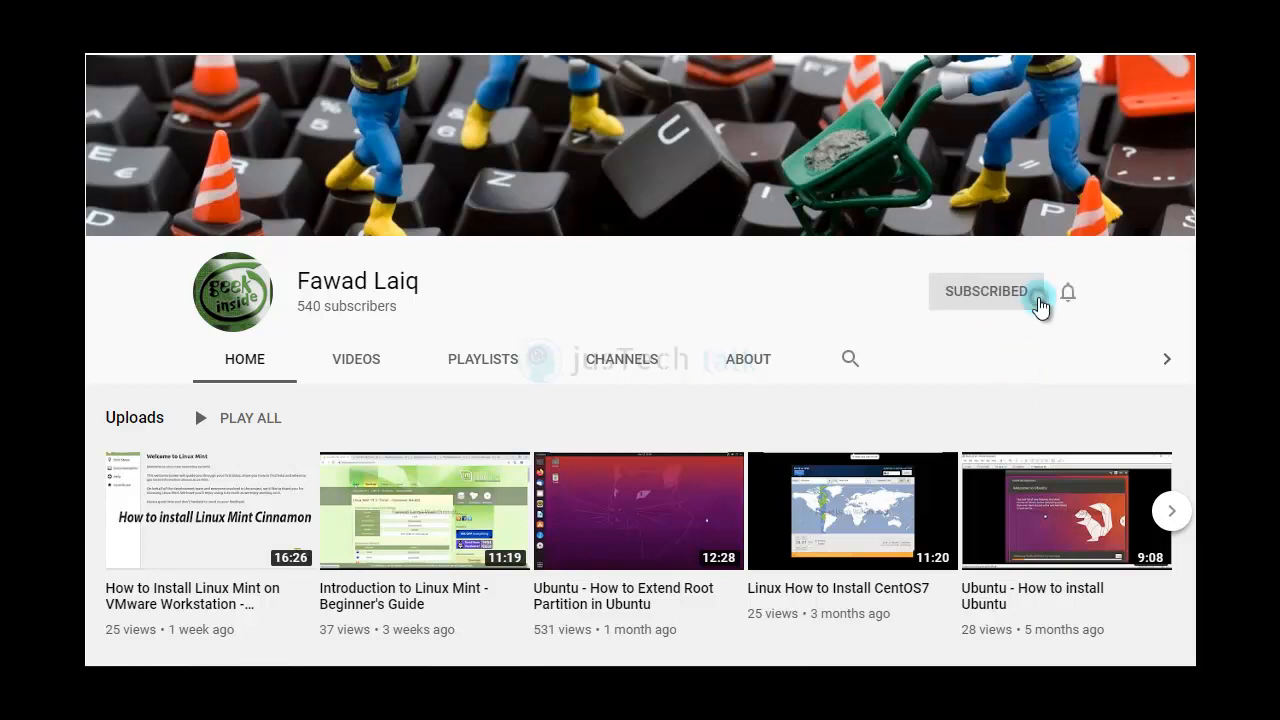
click(1067, 291)
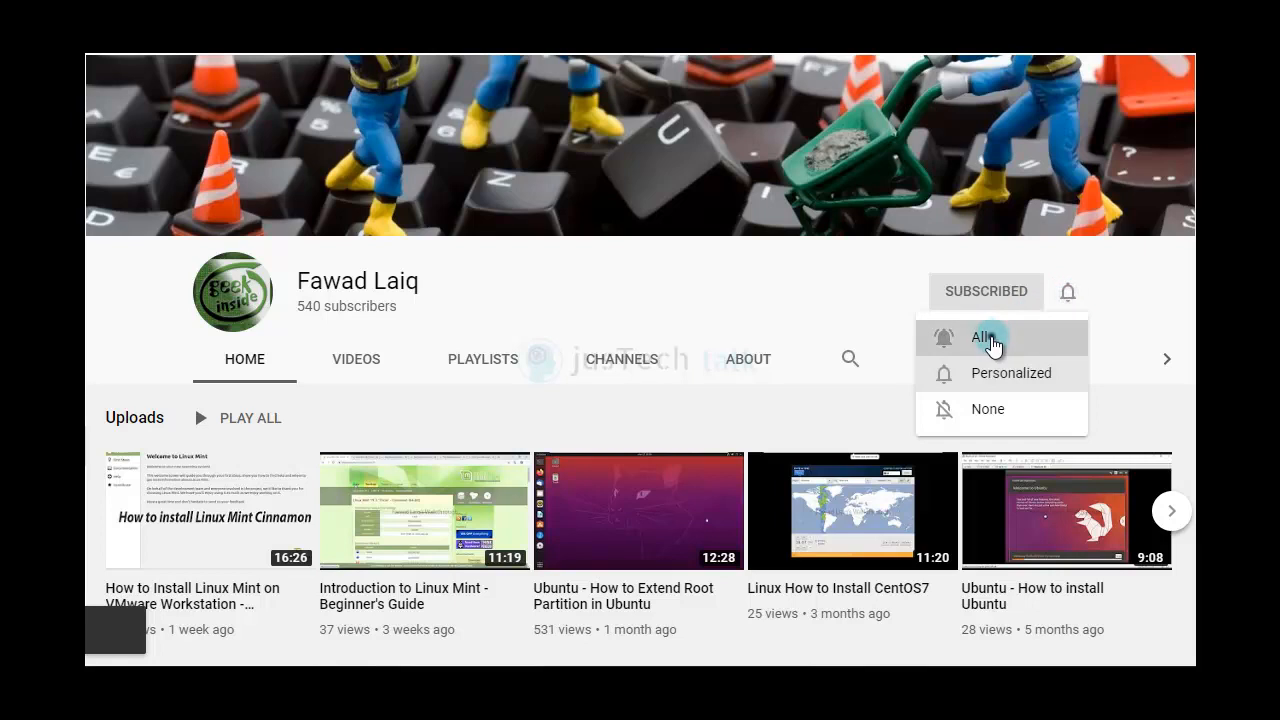
click(985, 337)
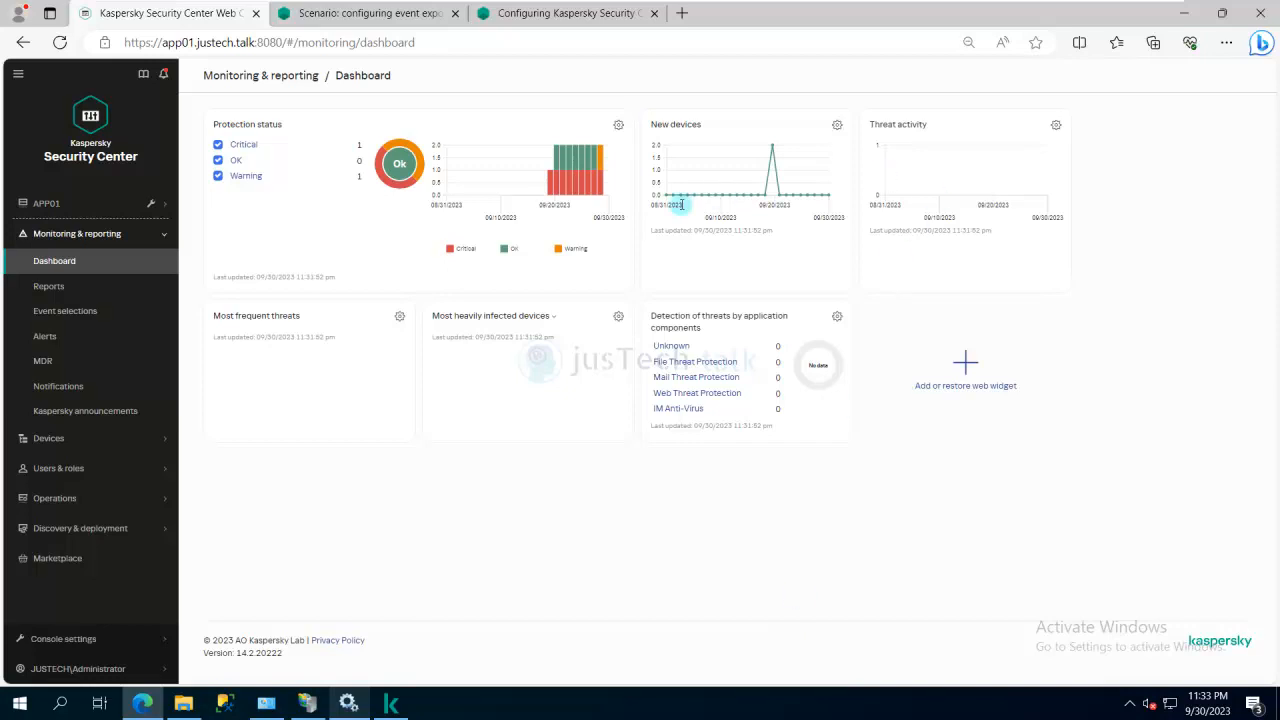
Read the SIEM export scenario help, then open the 'Before you begin' topic
click(365, 13)
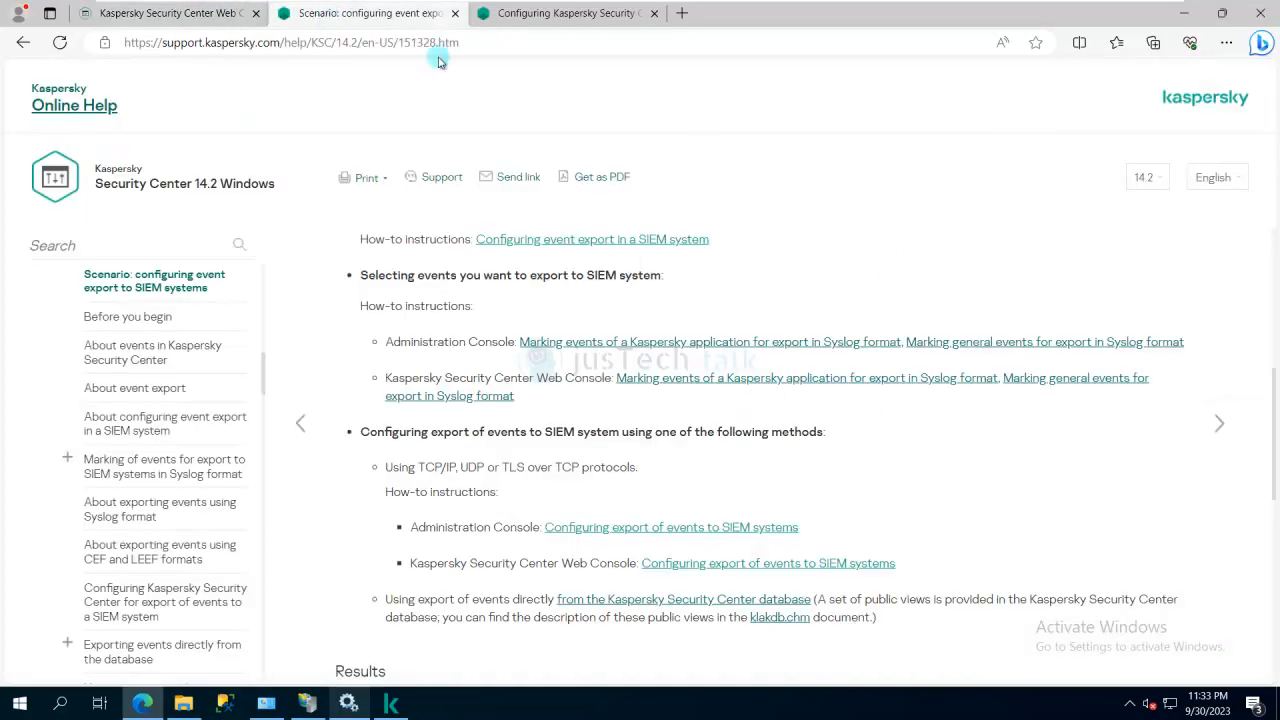
mouse_move(200, 64)
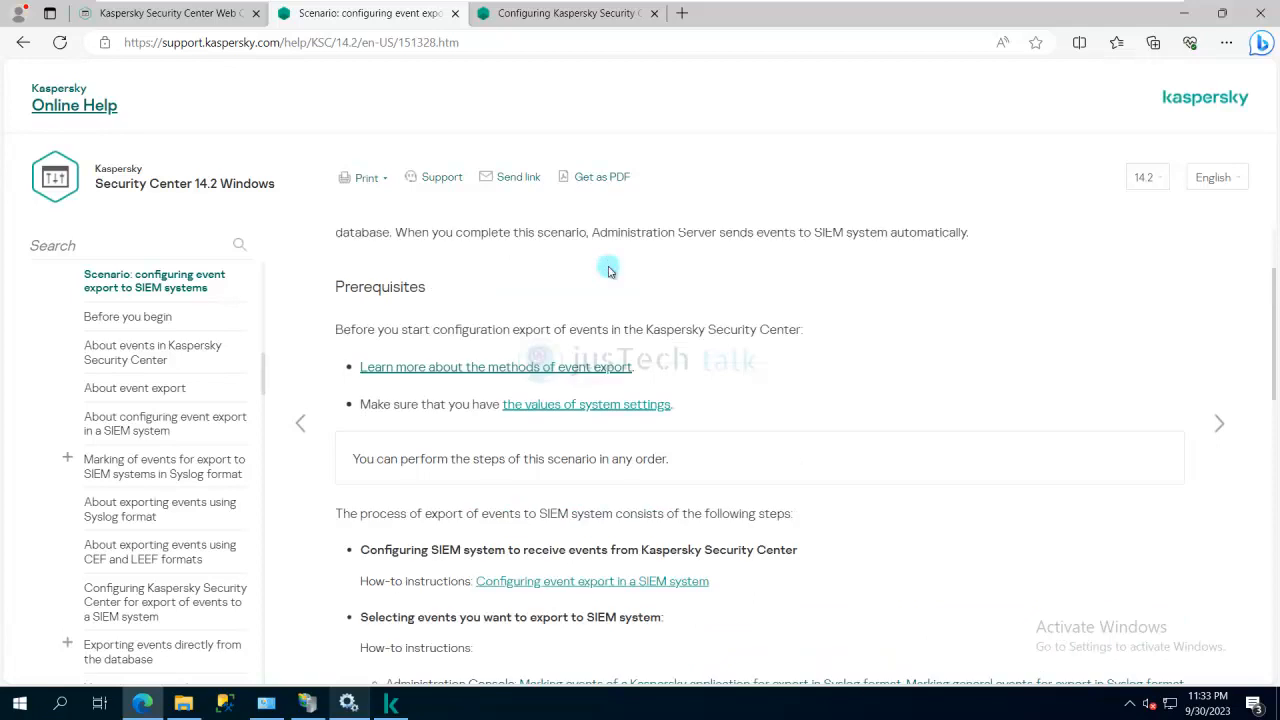
scroll(down, 3)
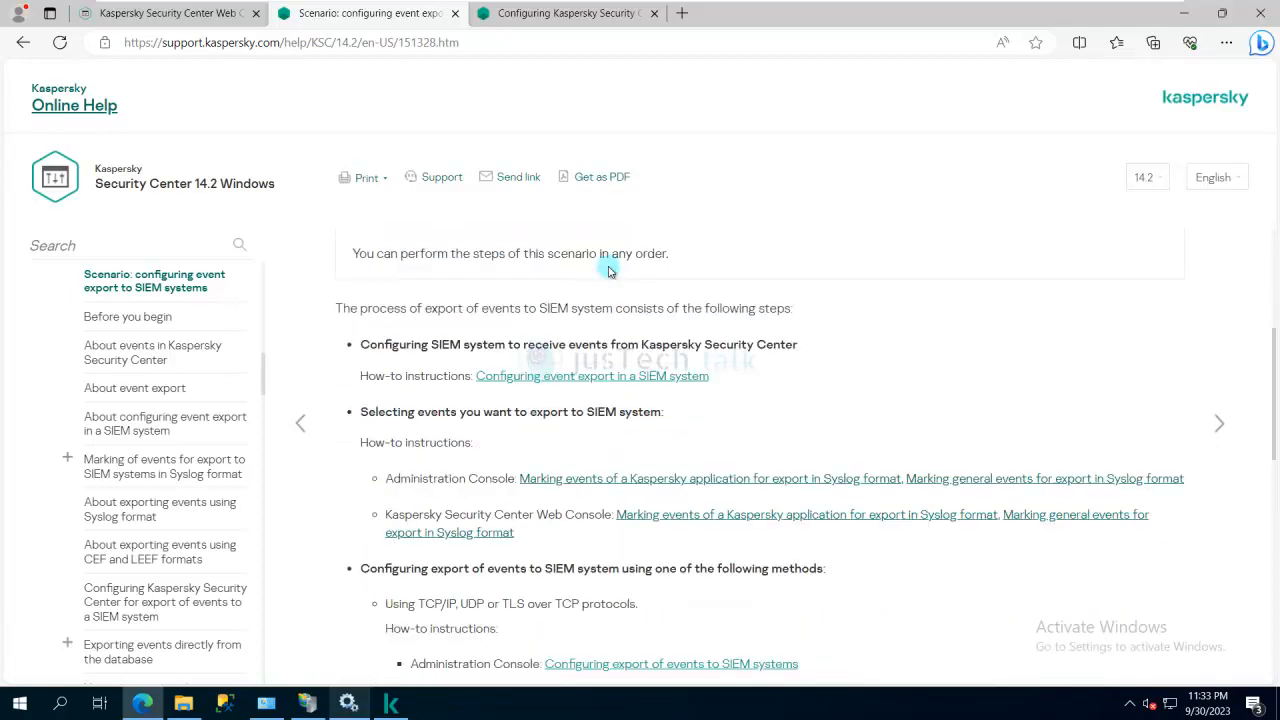
scroll(down, 3)
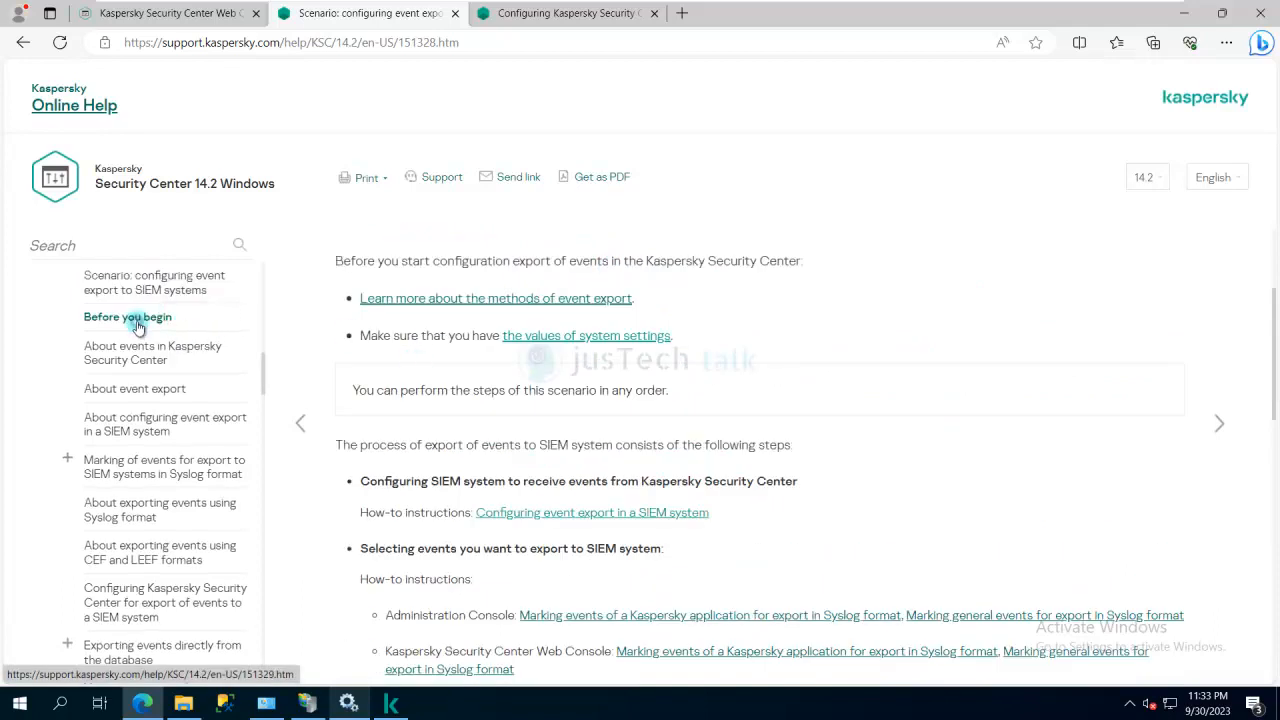
click(127, 316)
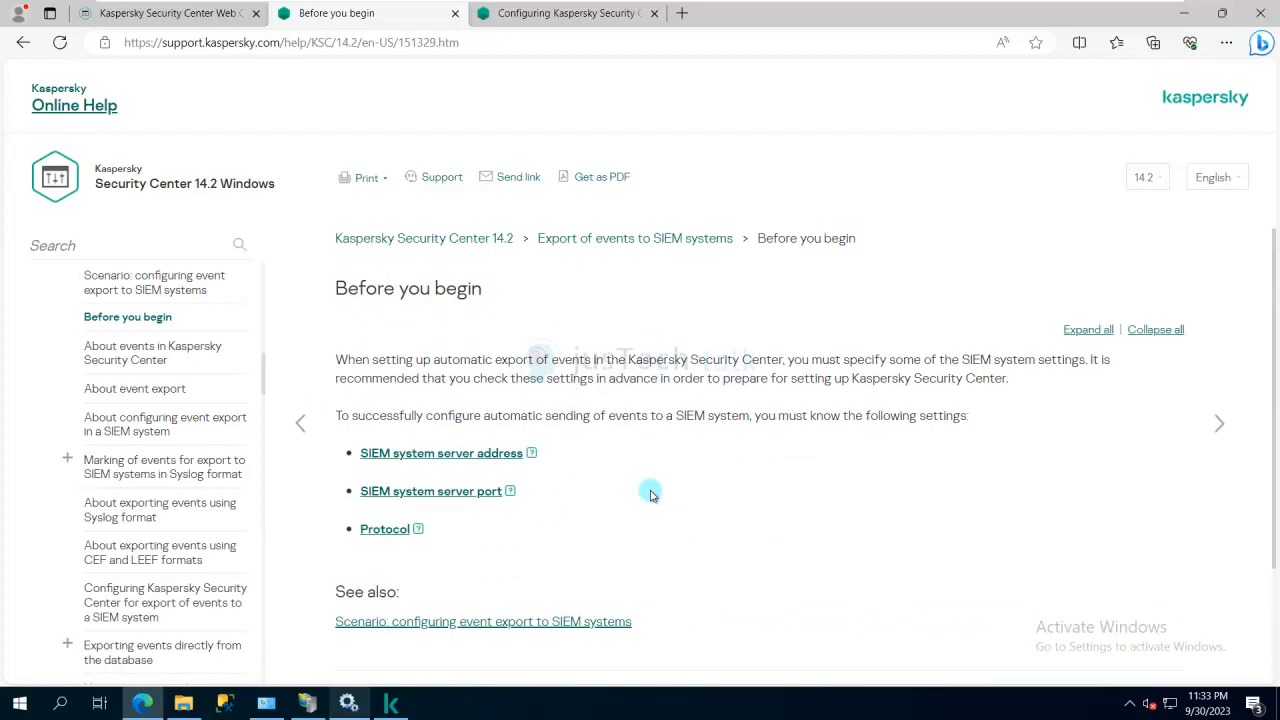
scroll(down, 3)
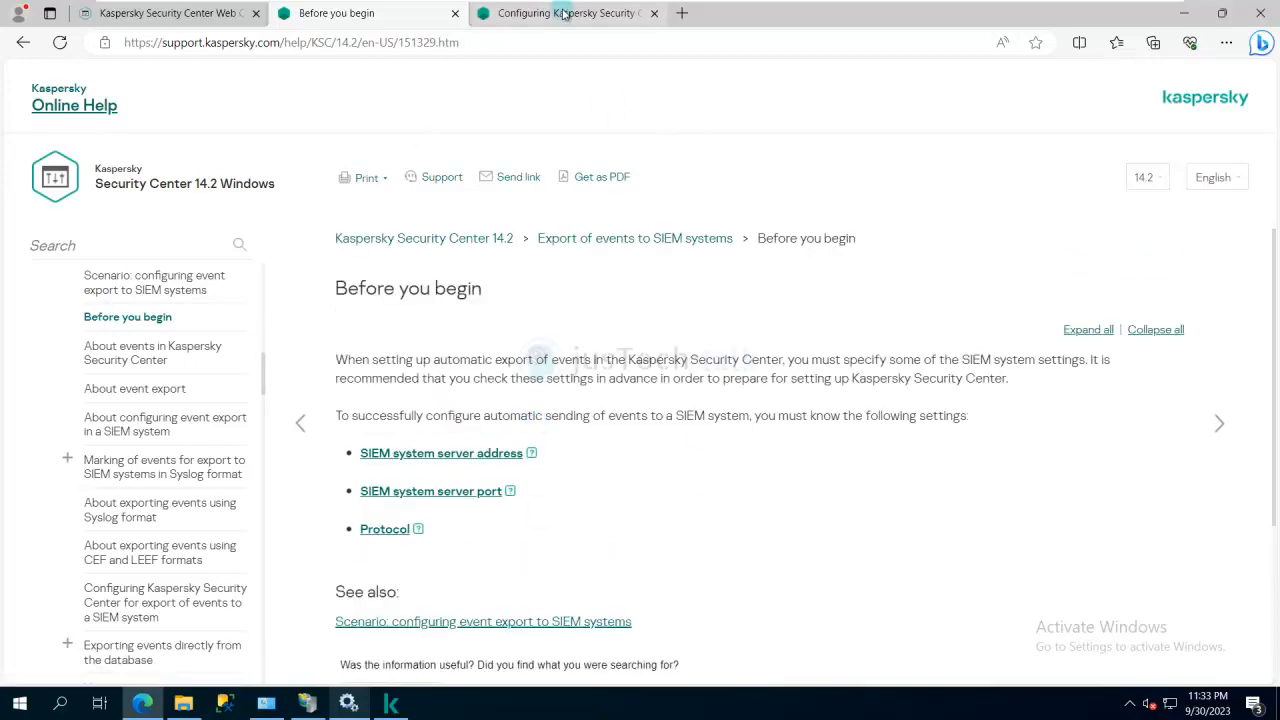
In Console settings > Integration > SIEM, enable automatic event export and open its Settings
click(165, 13)
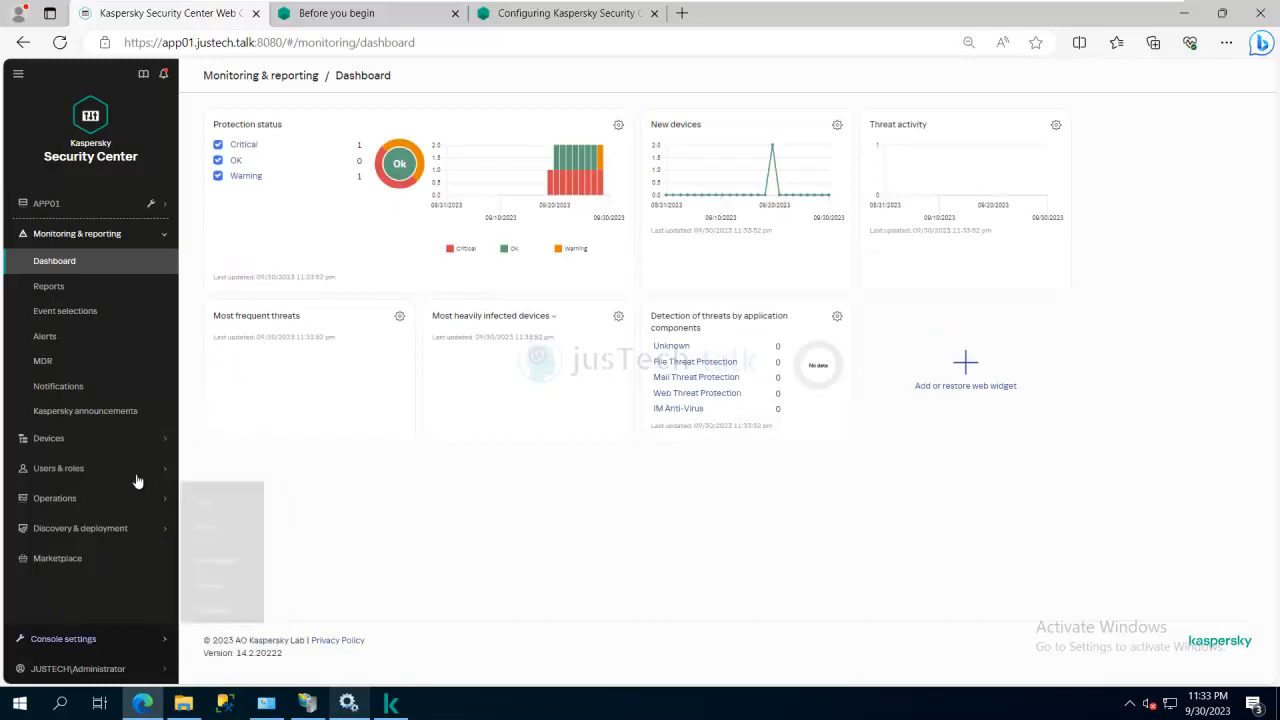
click(63, 638)
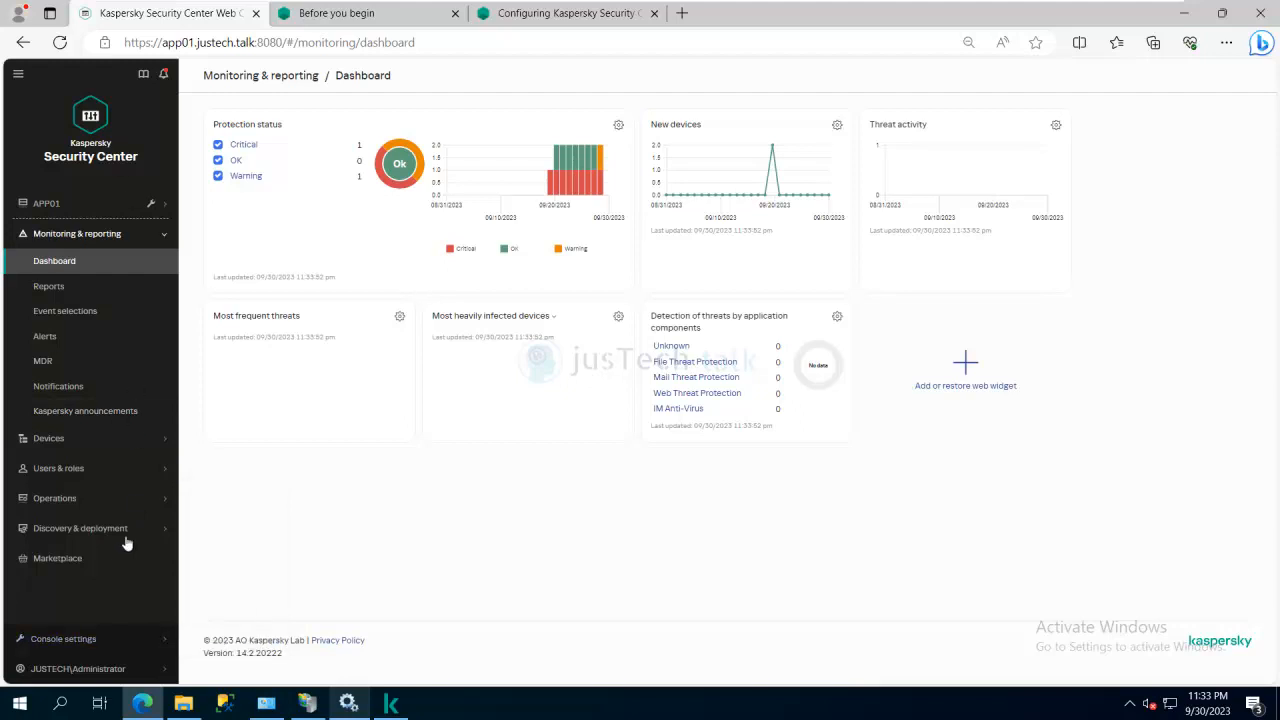
click(63, 639)
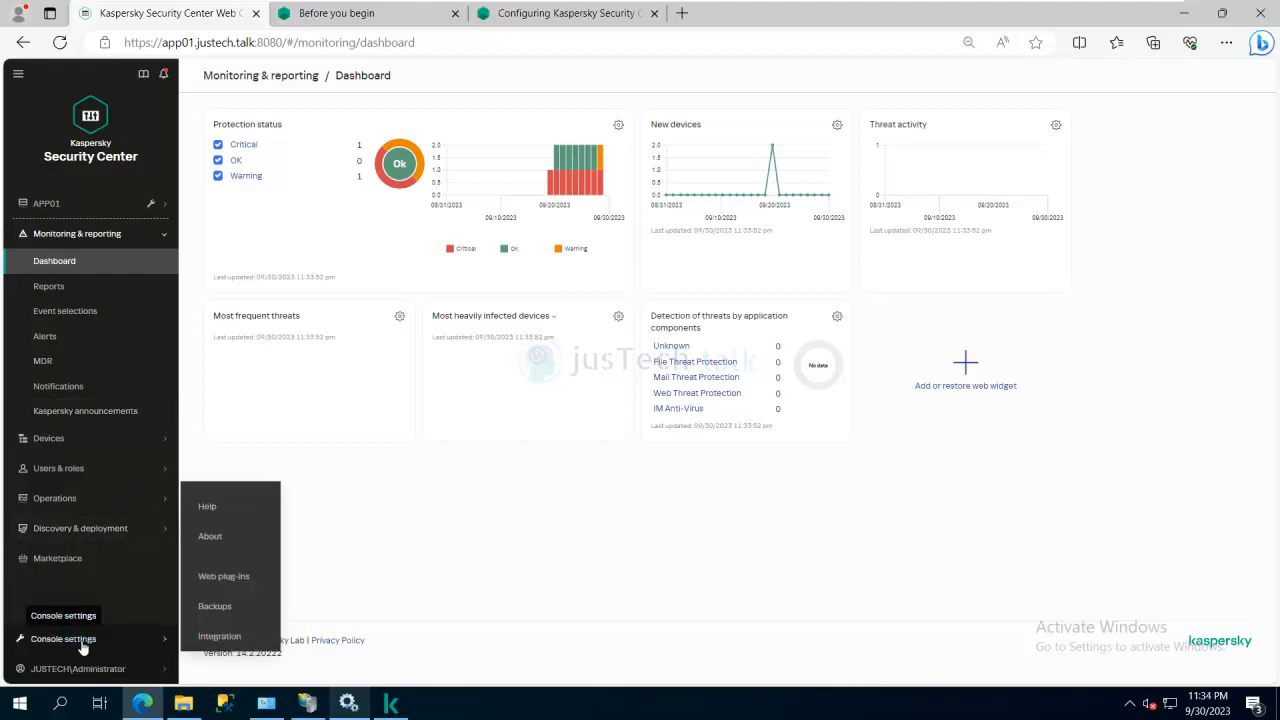
click(219, 636)
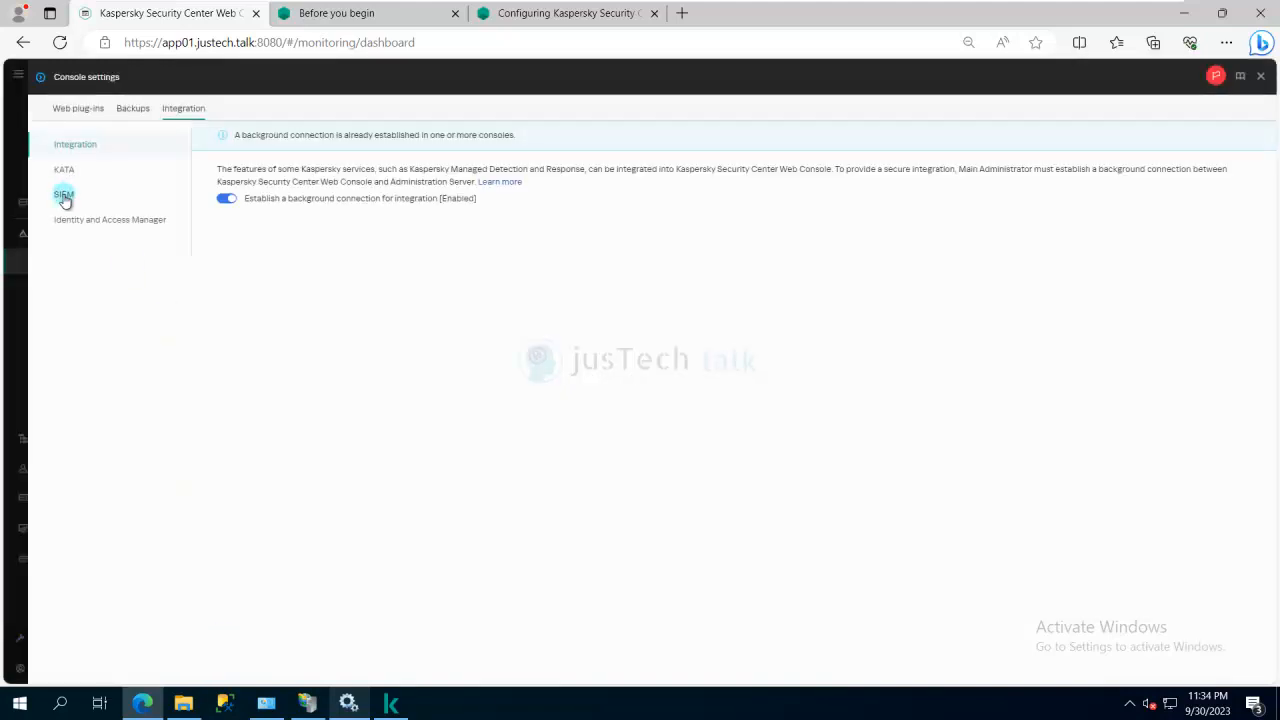
click(63, 194)
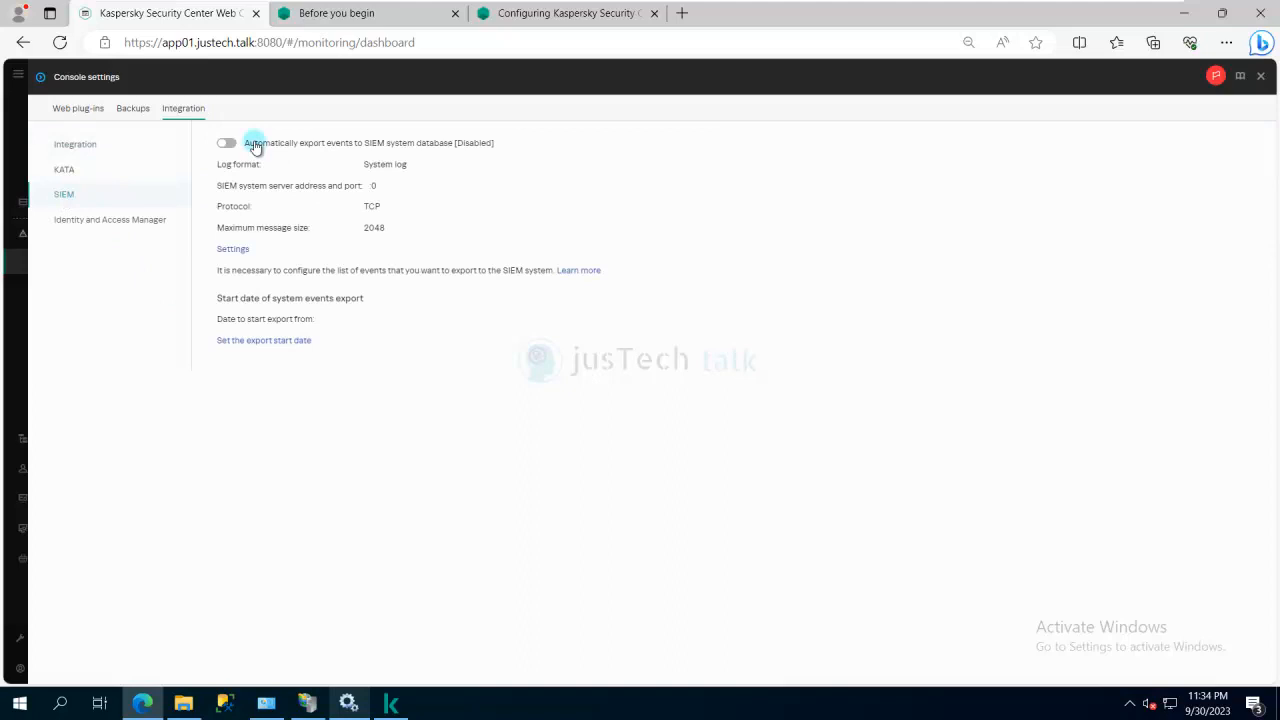
click(226, 142)
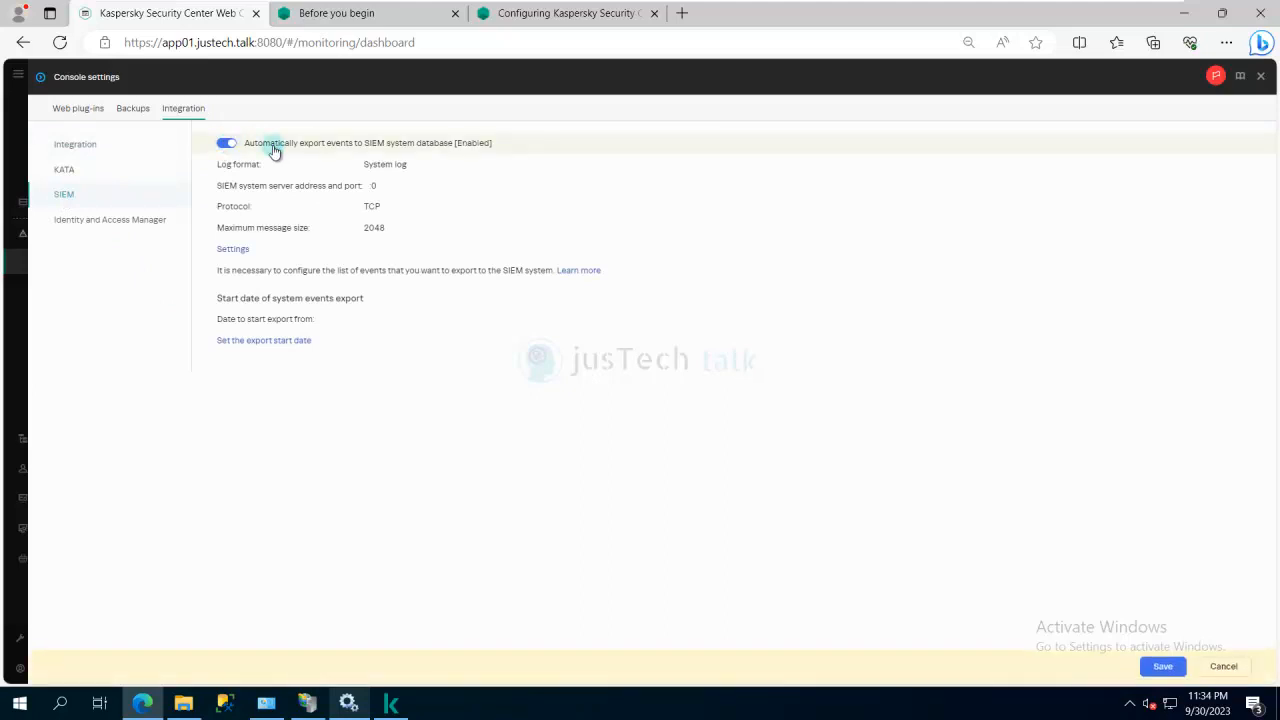
mouse_move(363, 150)
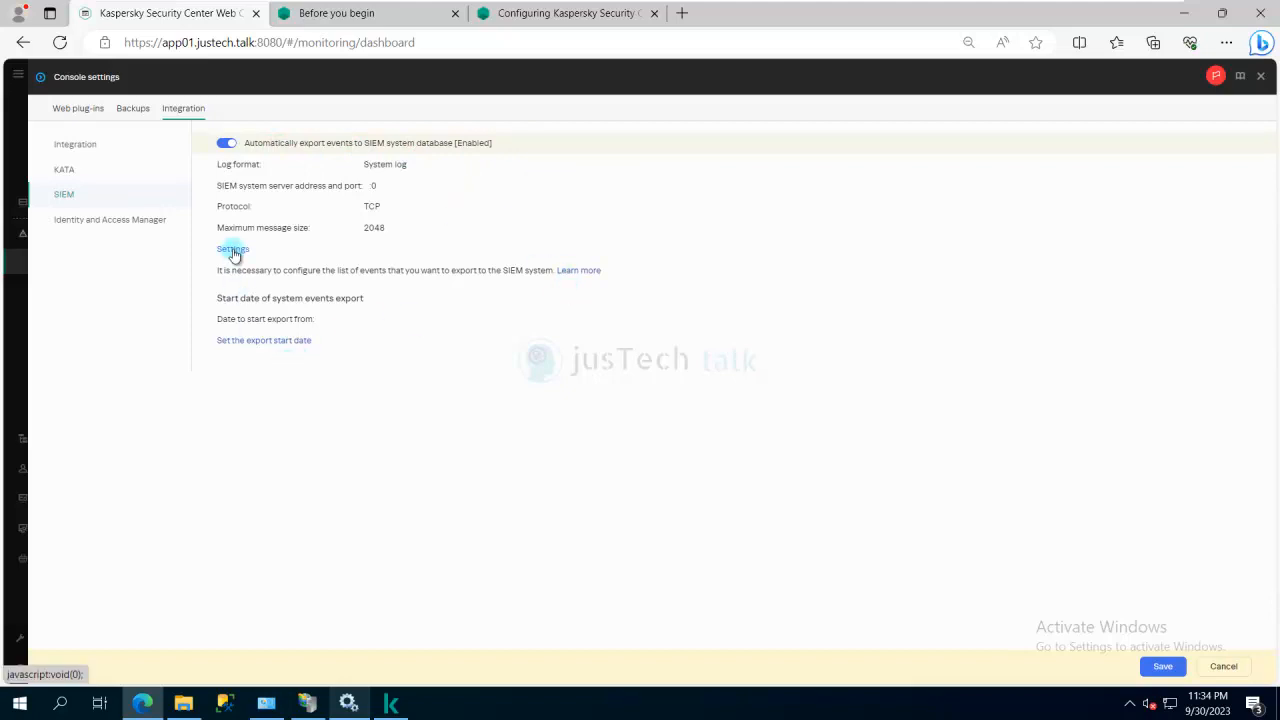
click(232, 249)
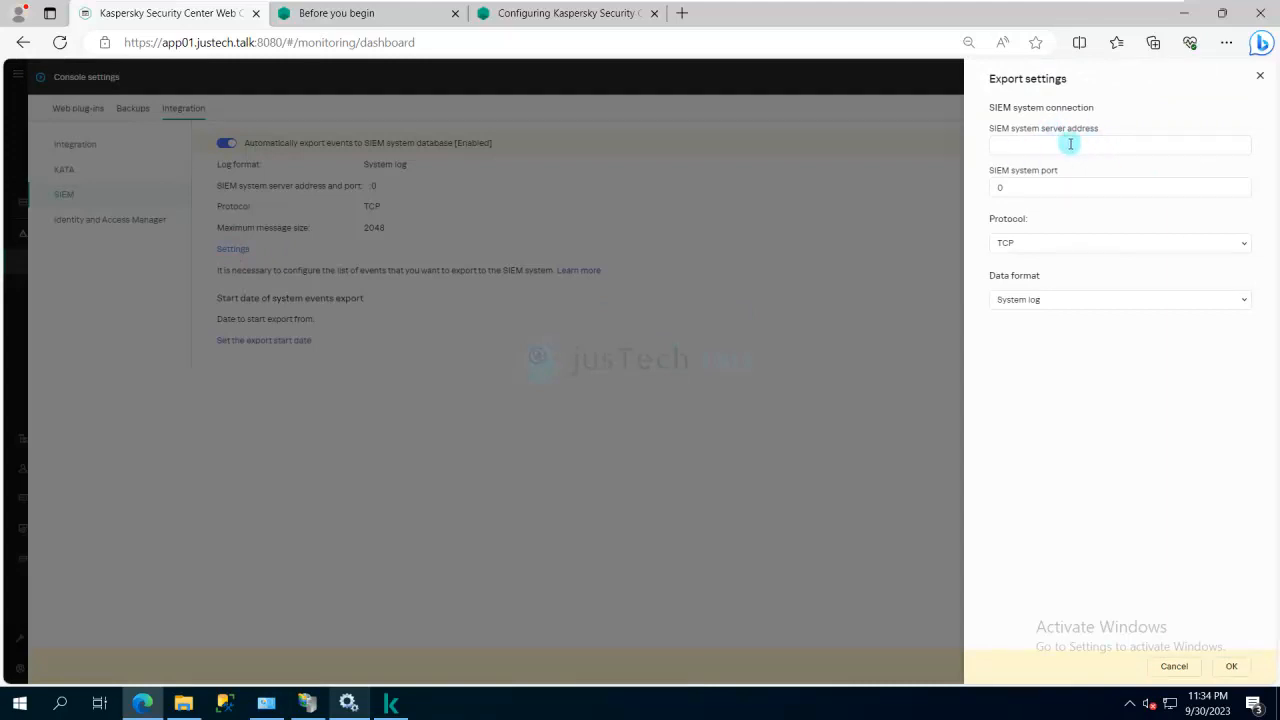
mouse_move(1164, 305)
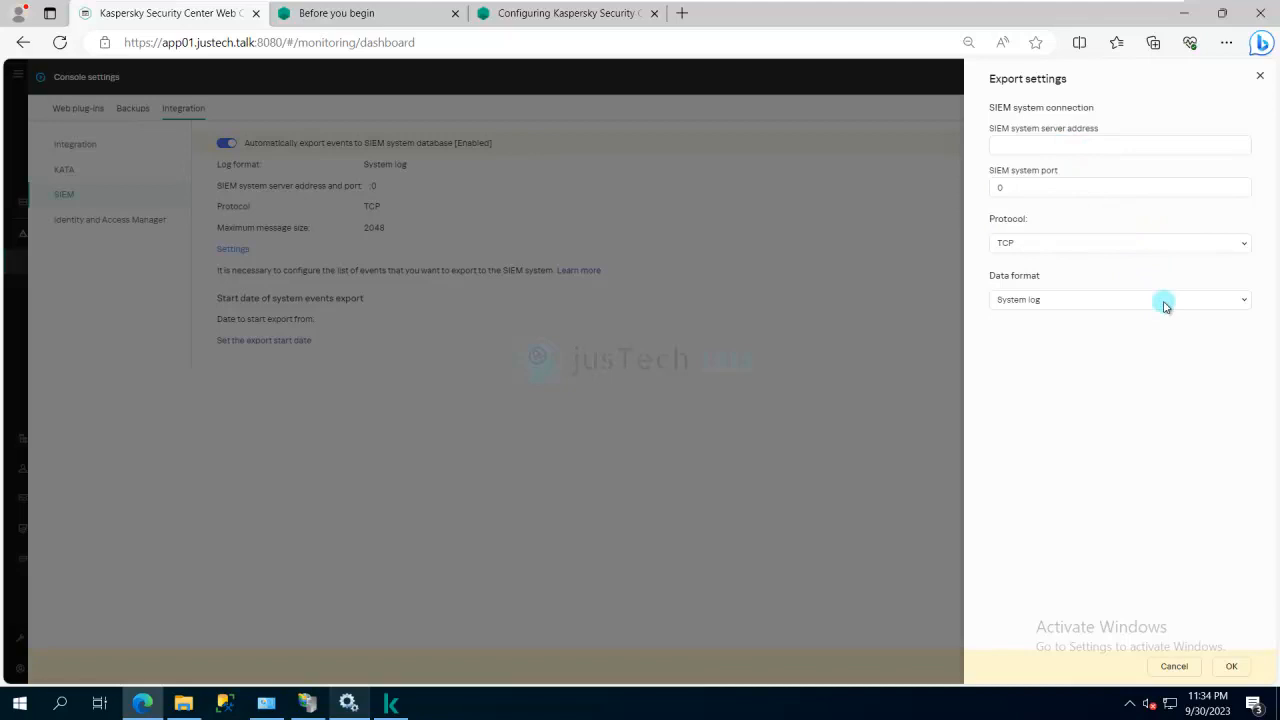
Set Splunk (CEF) format, server 127.0.0.1, port 514 over TCP, and save
click(1243, 299)
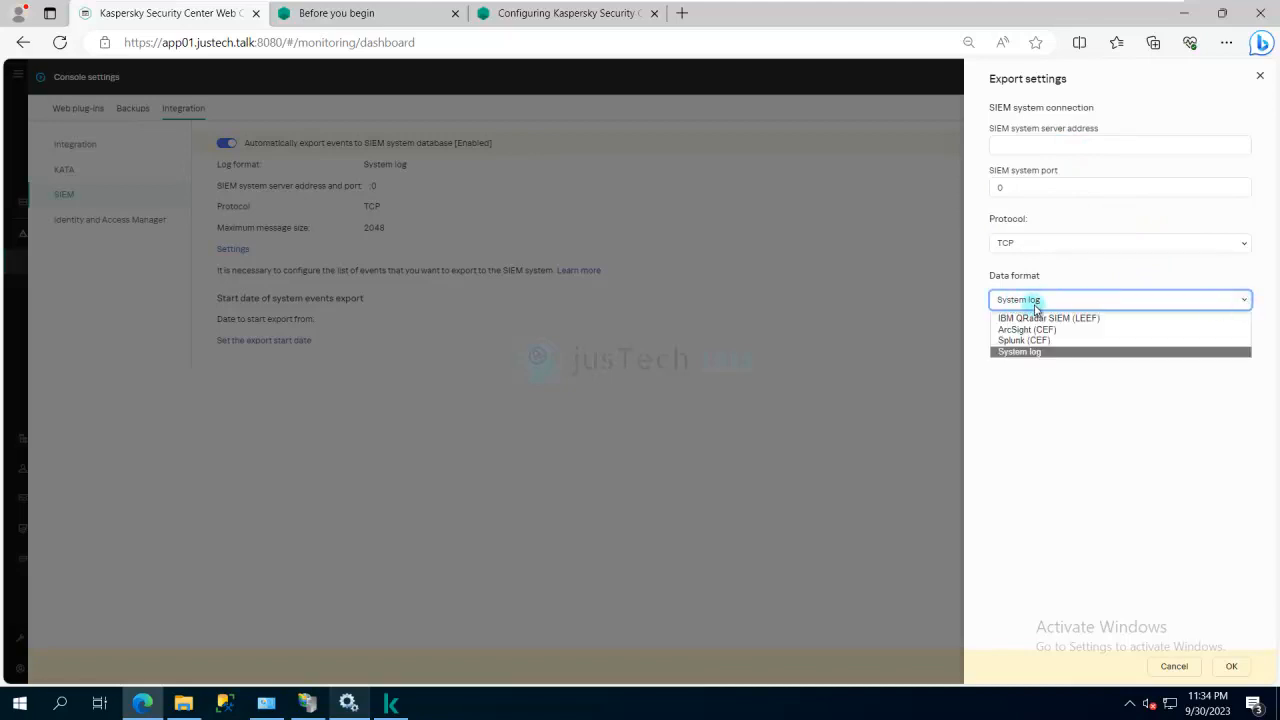
mouse_move(1022, 340)
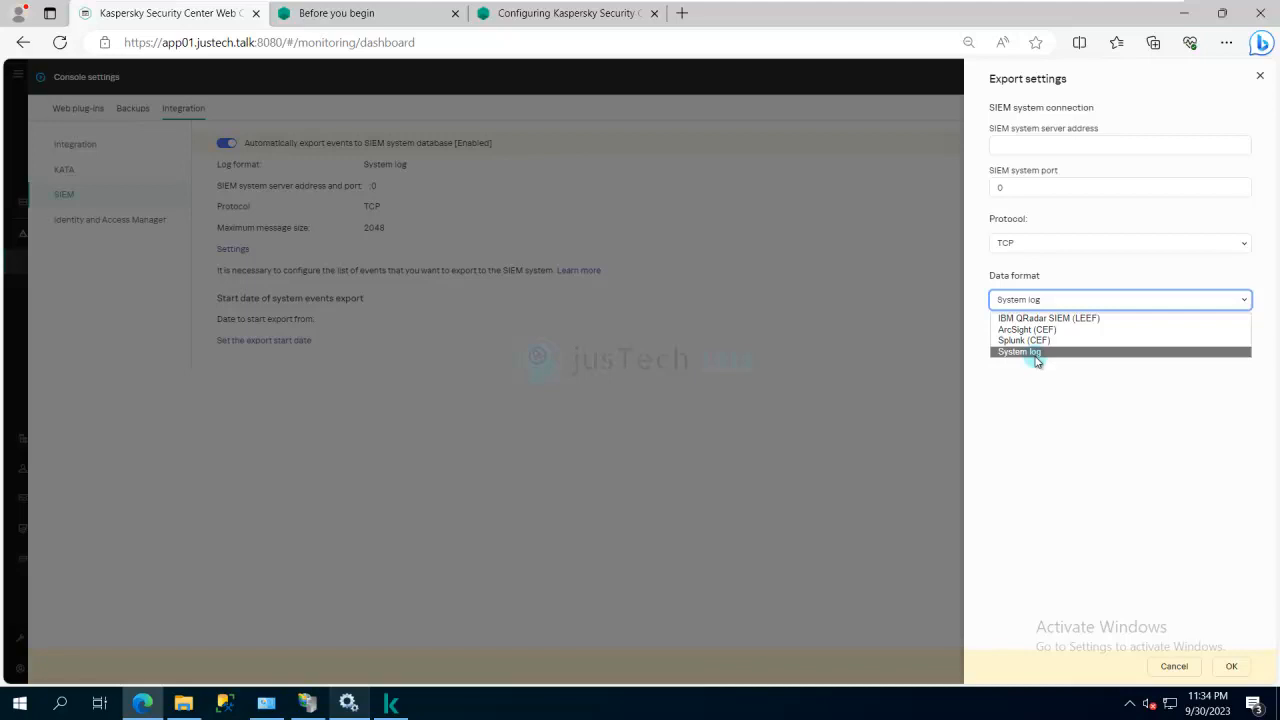
click(1023, 340)
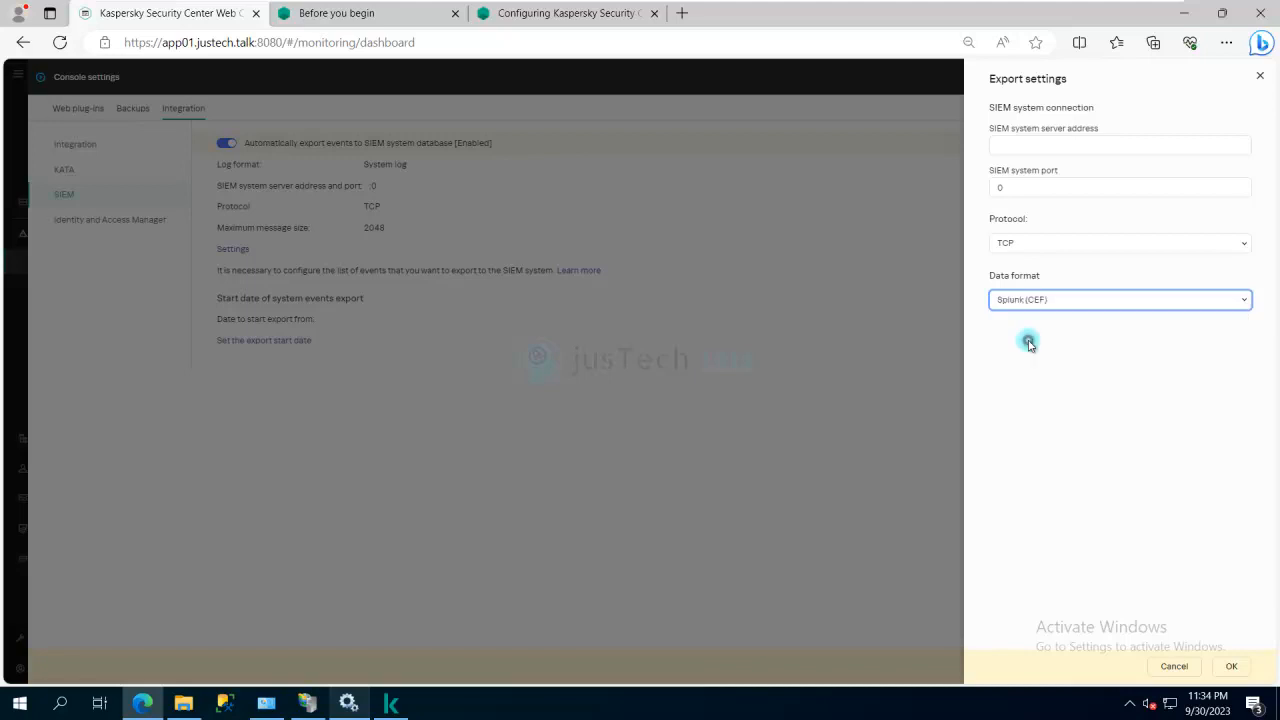
click(1119, 145)
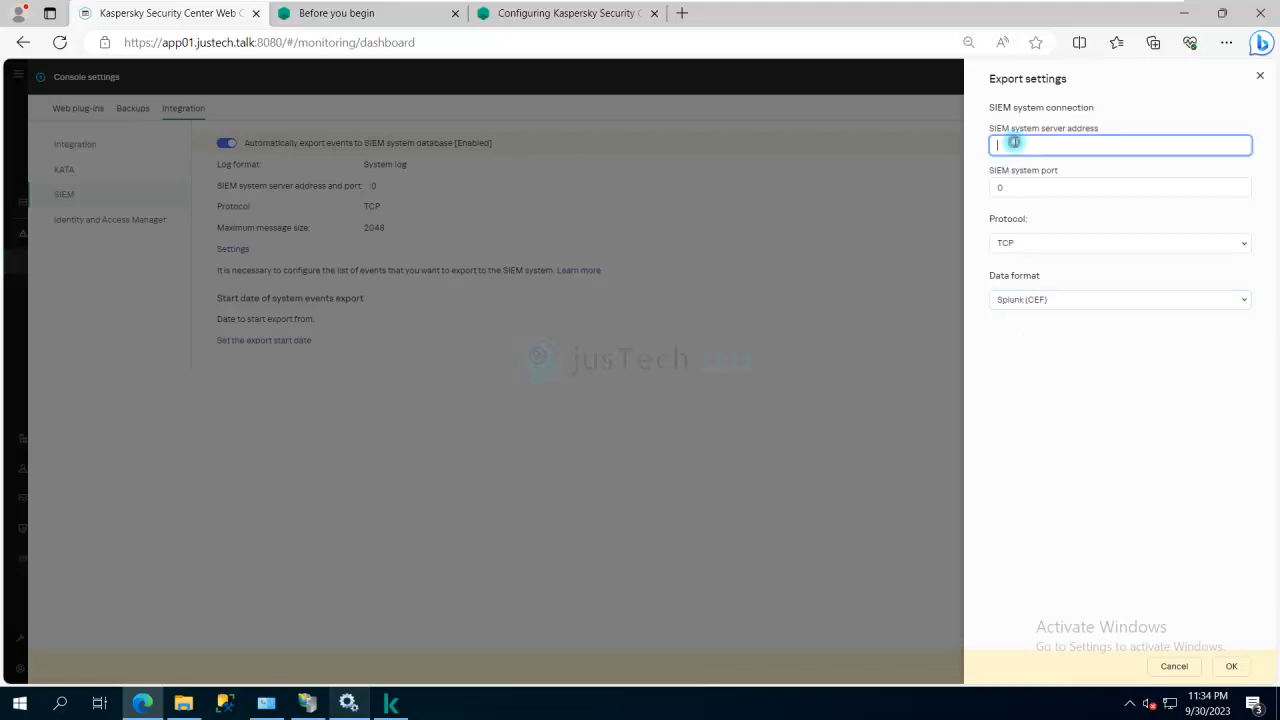
text(127.0)
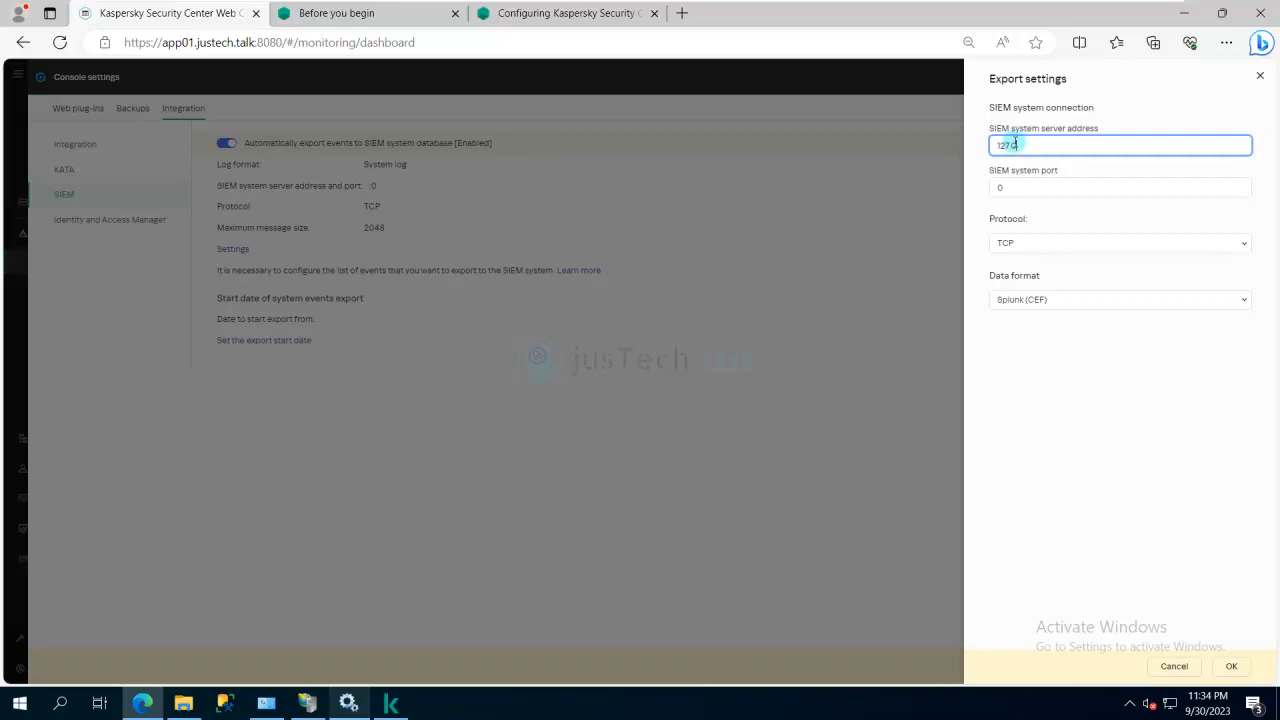
text(0.1)
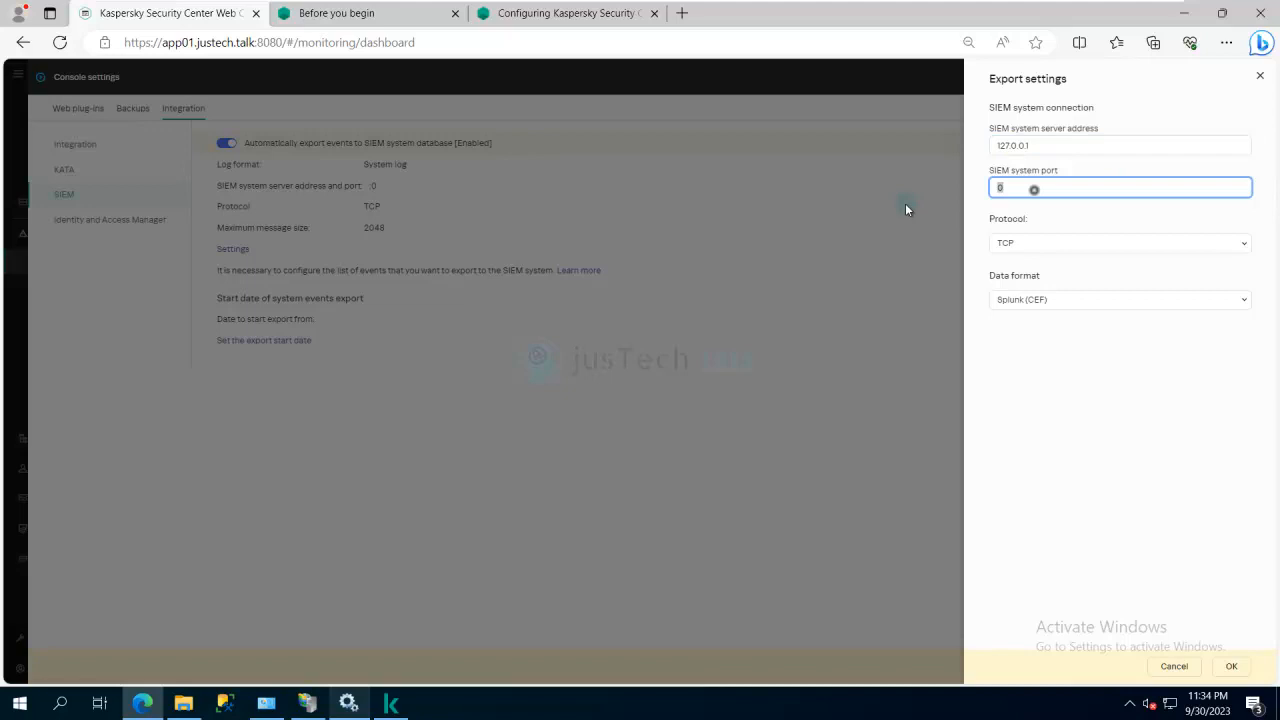
text(514)
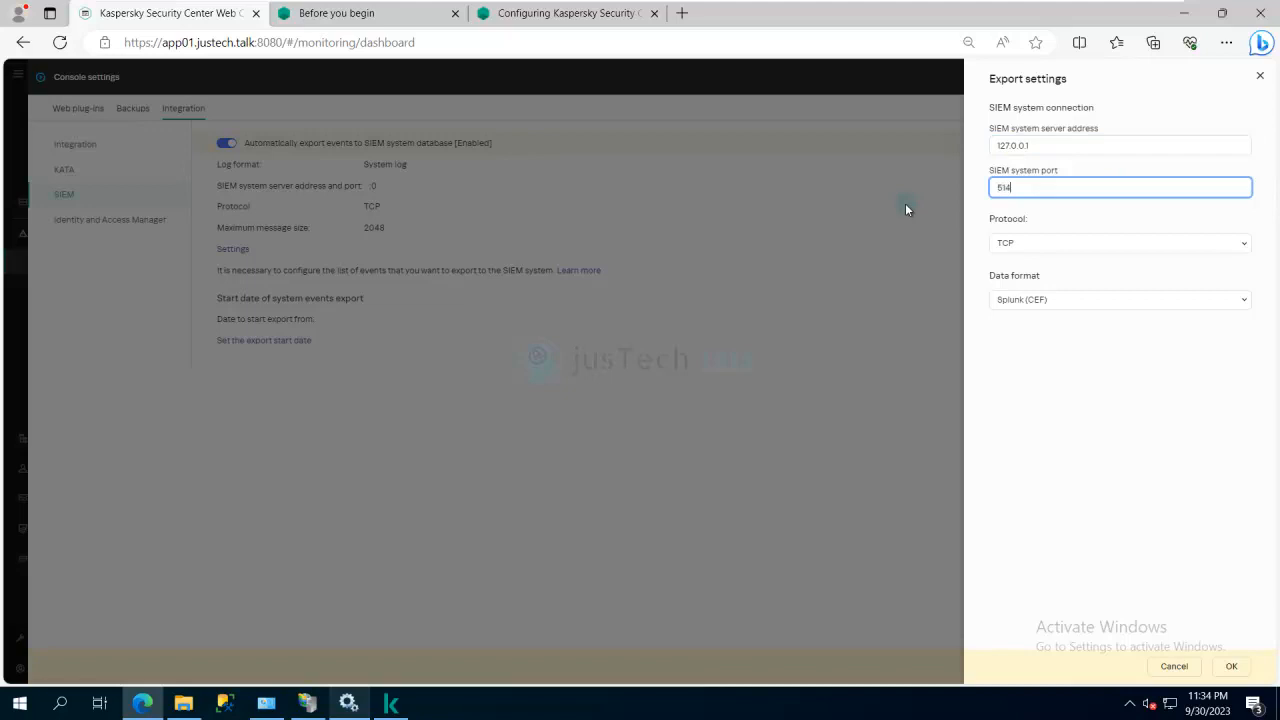
mouse_move(1188, 428)
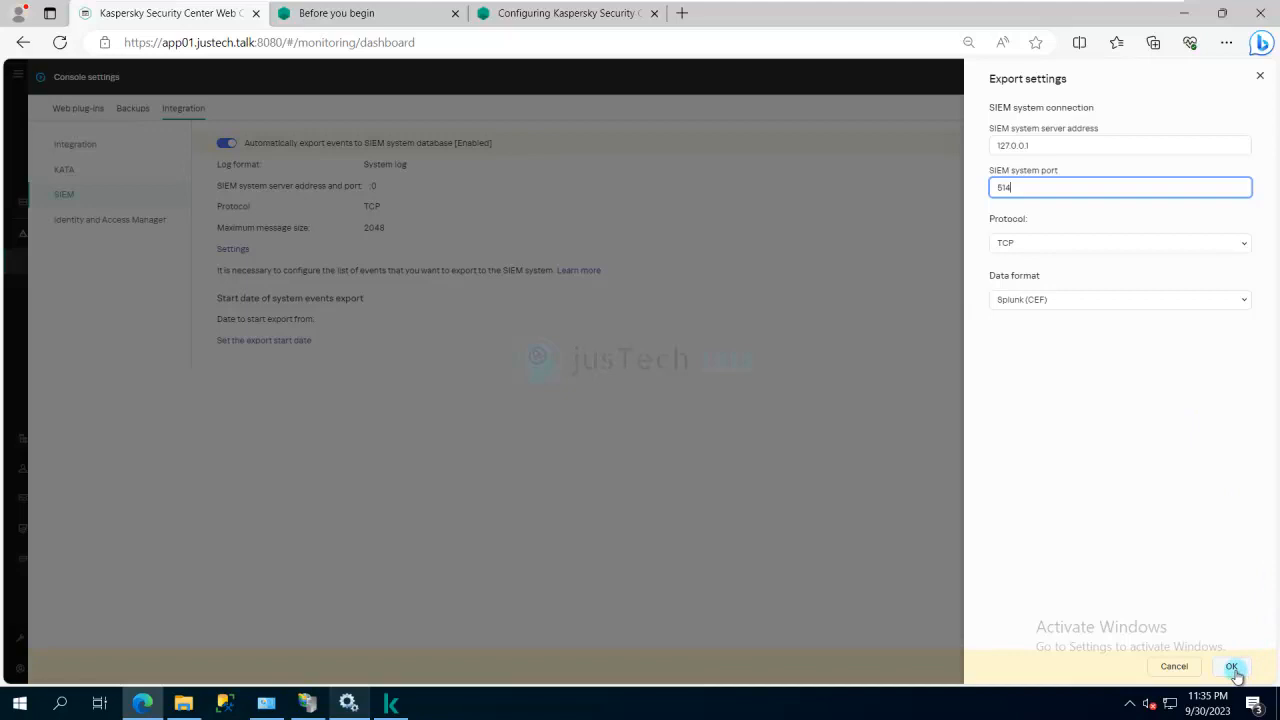
click(1231, 666)
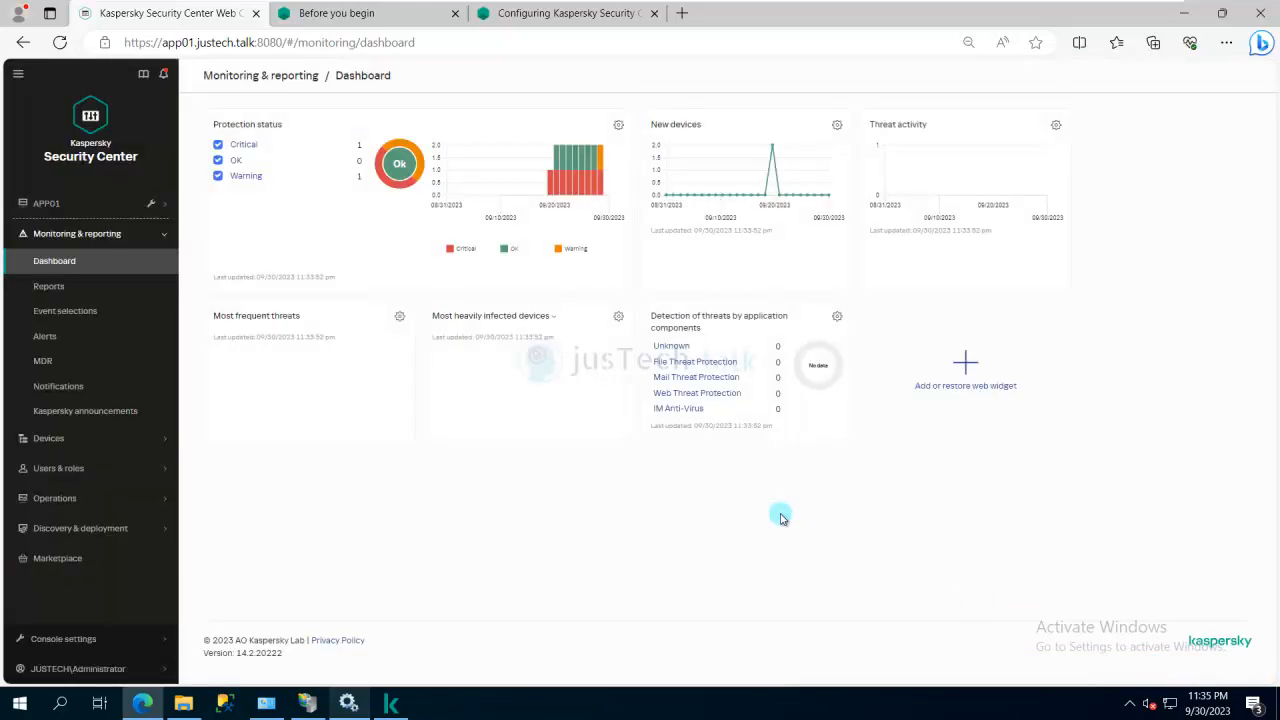
mouse_move(270, 544)
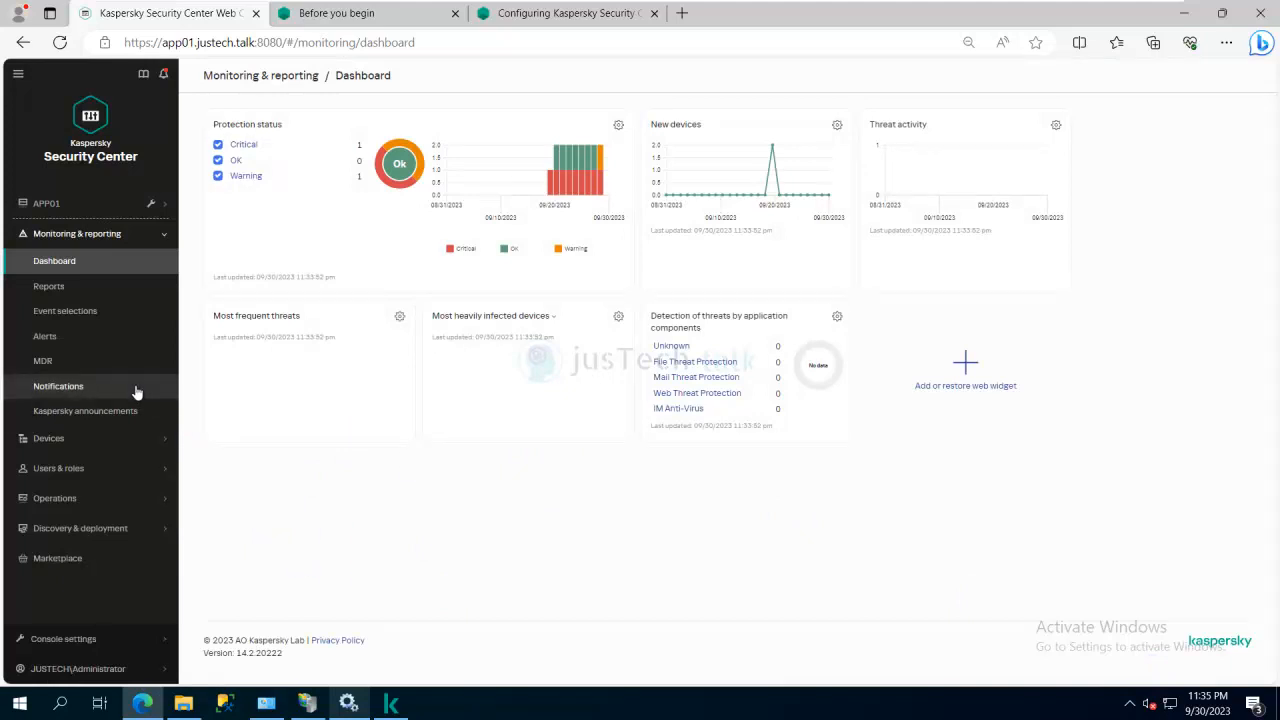
mouse_move(45, 336)
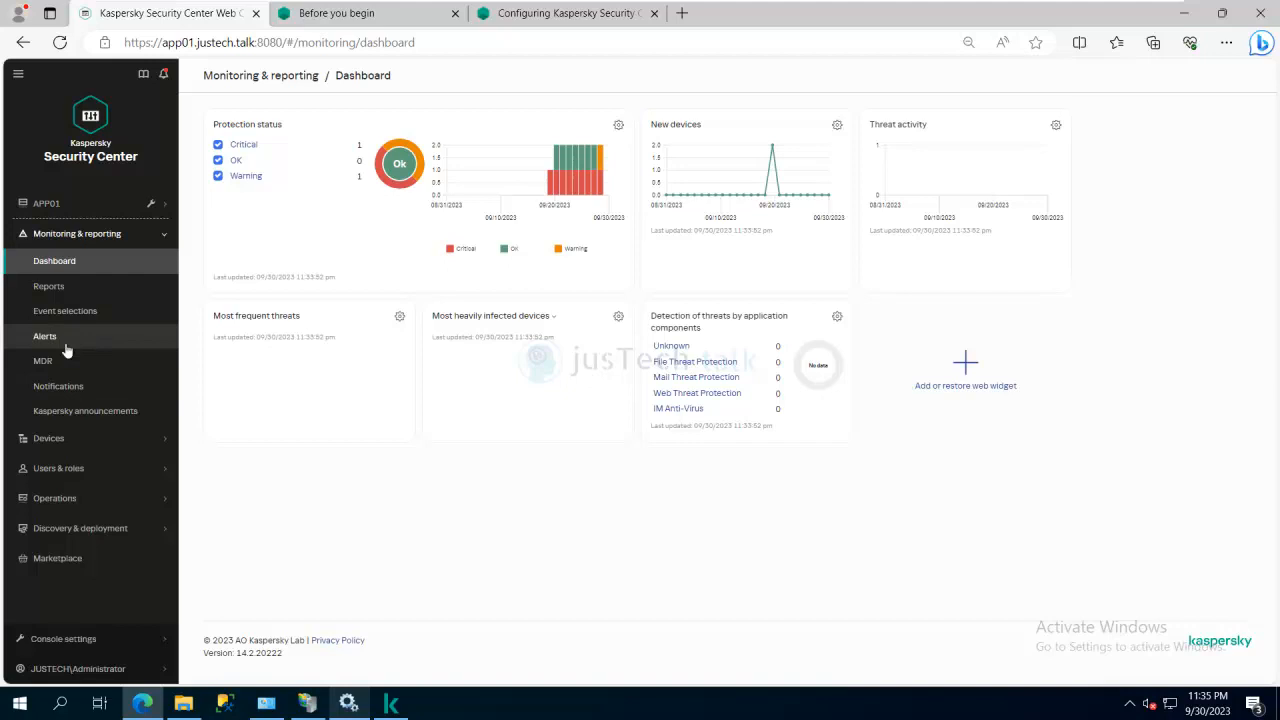
mouse_move(140, 220)
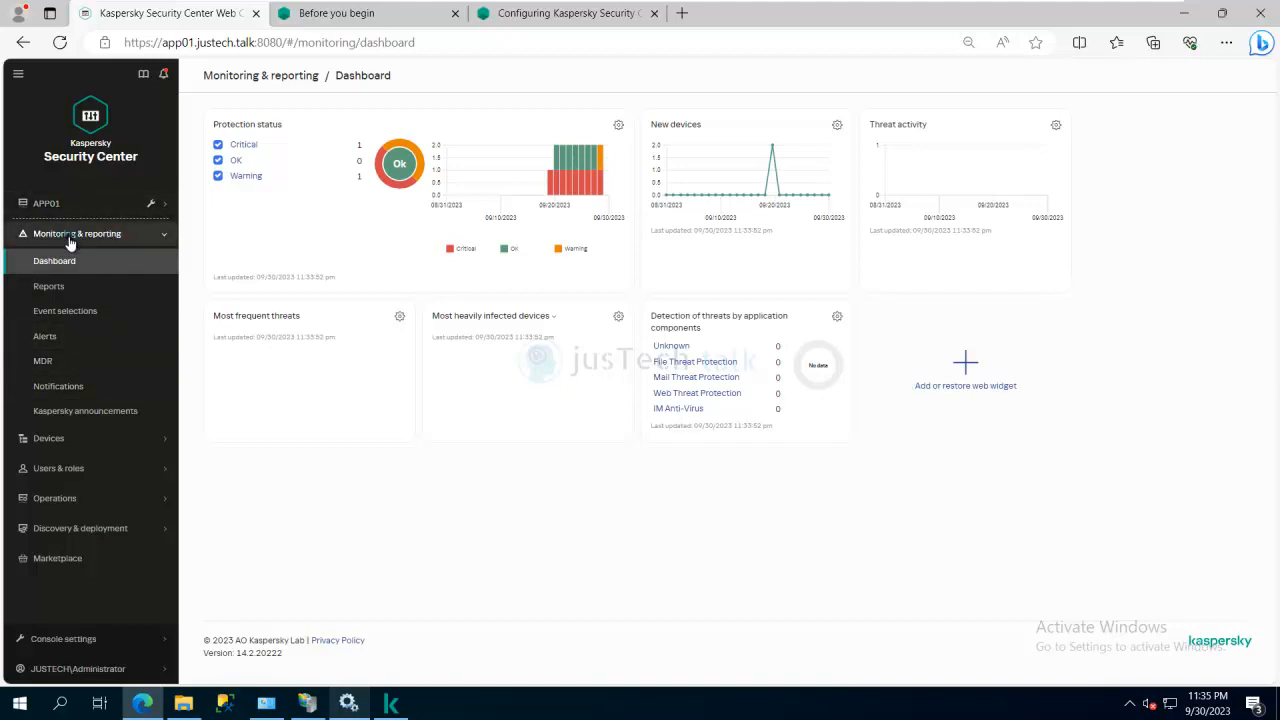
click(77, 233)
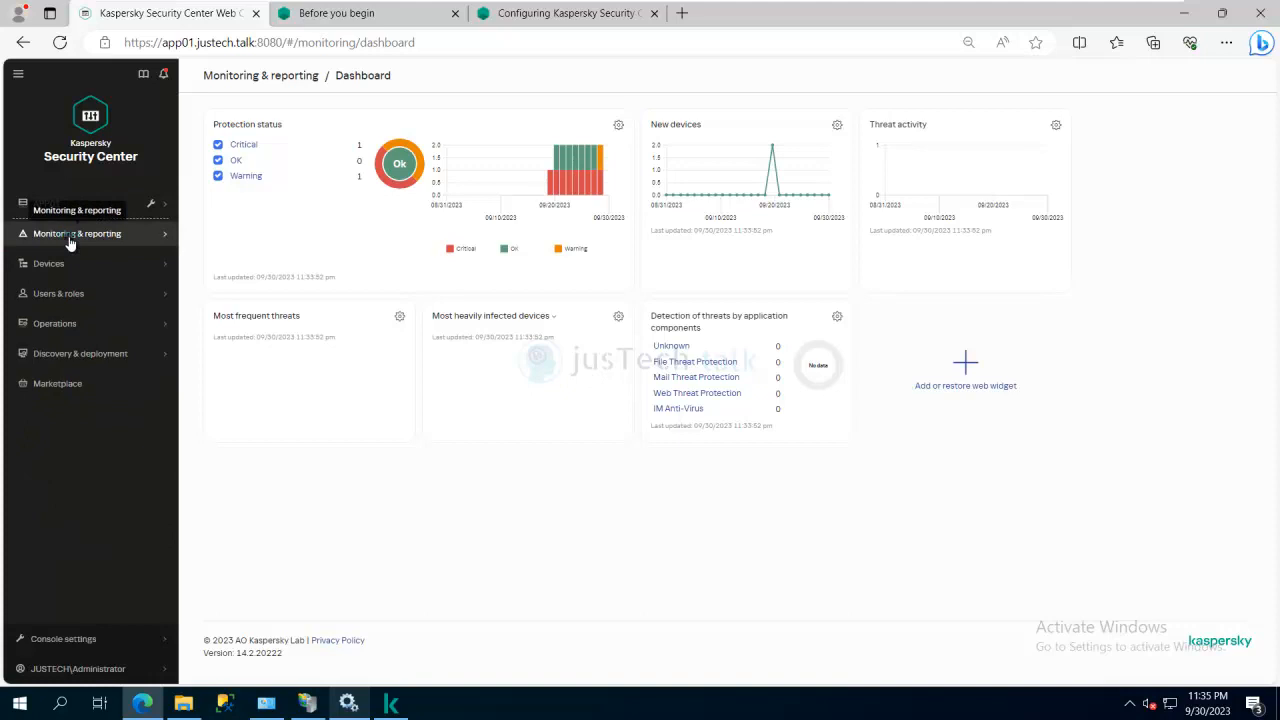
click(77, 233)
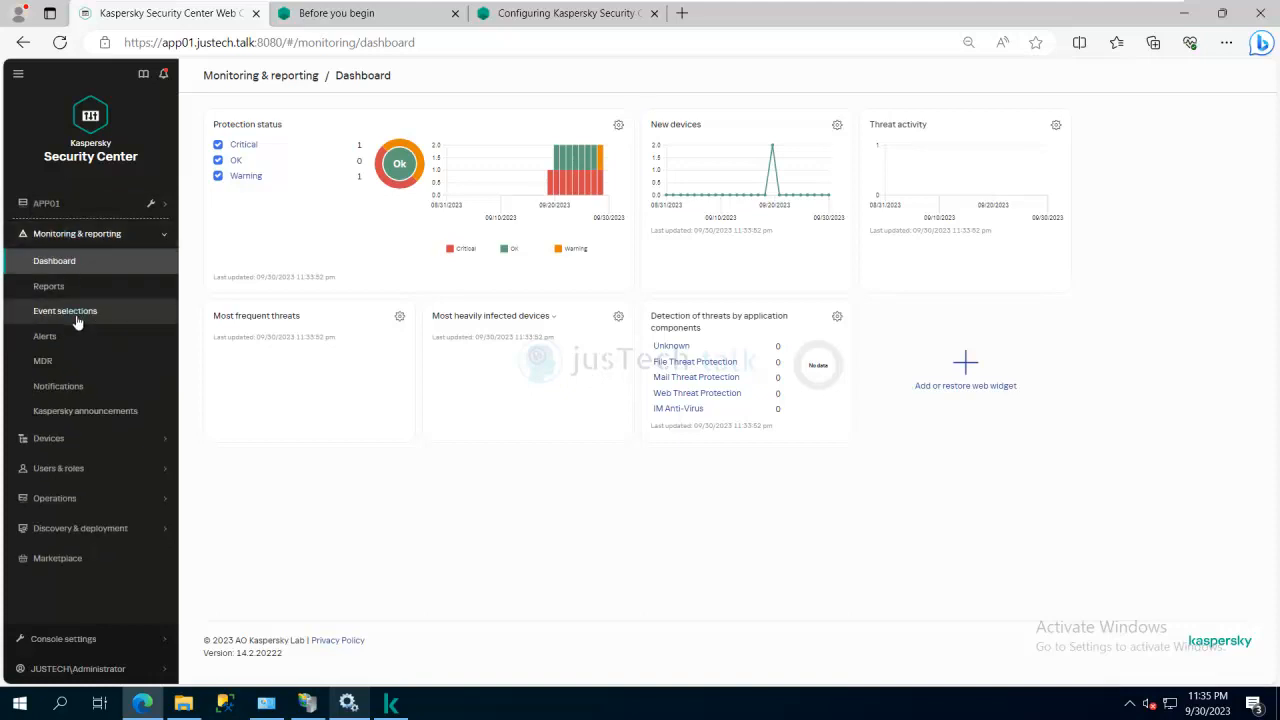
mouse_move(65, 310)
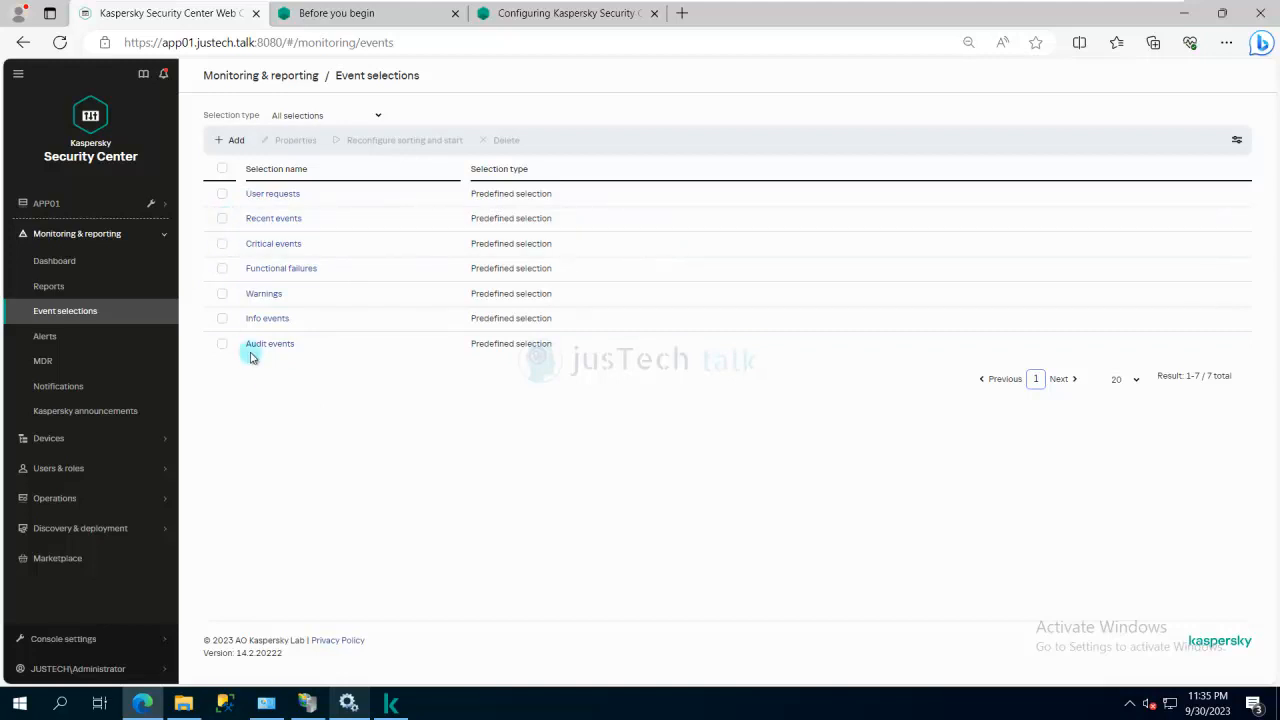
mouse_move(58, 386)
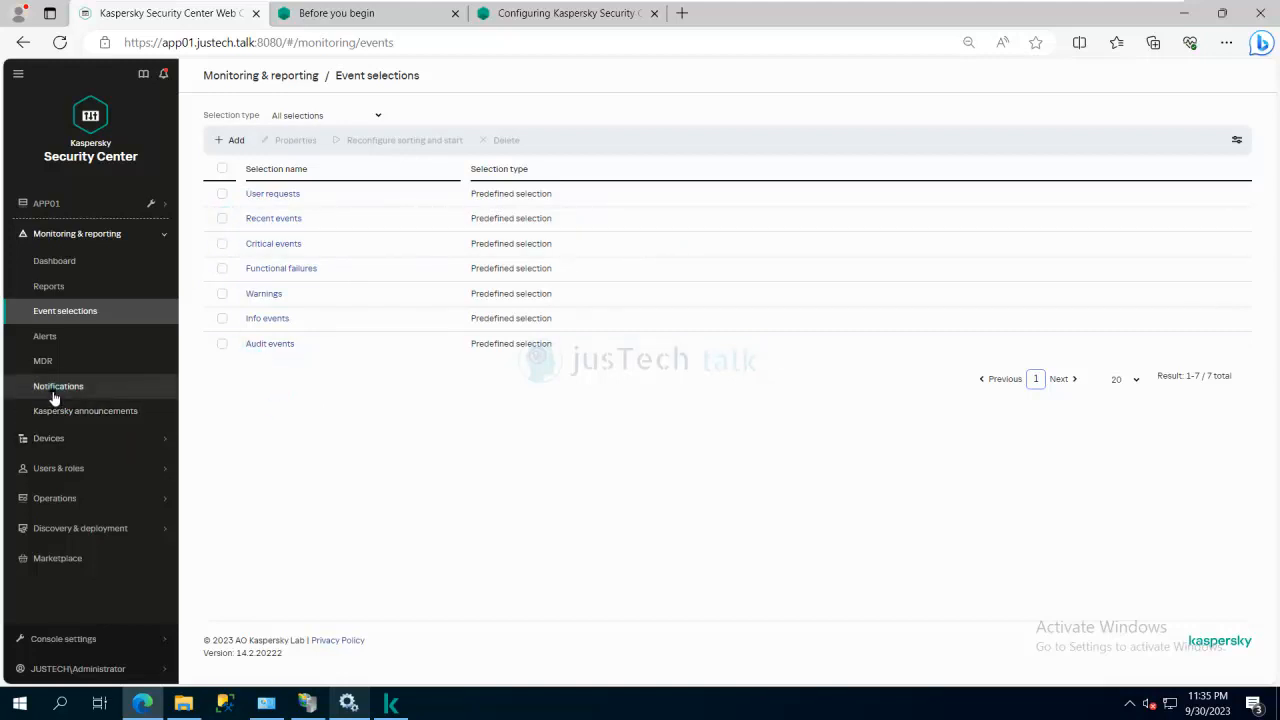
click(58, 386)
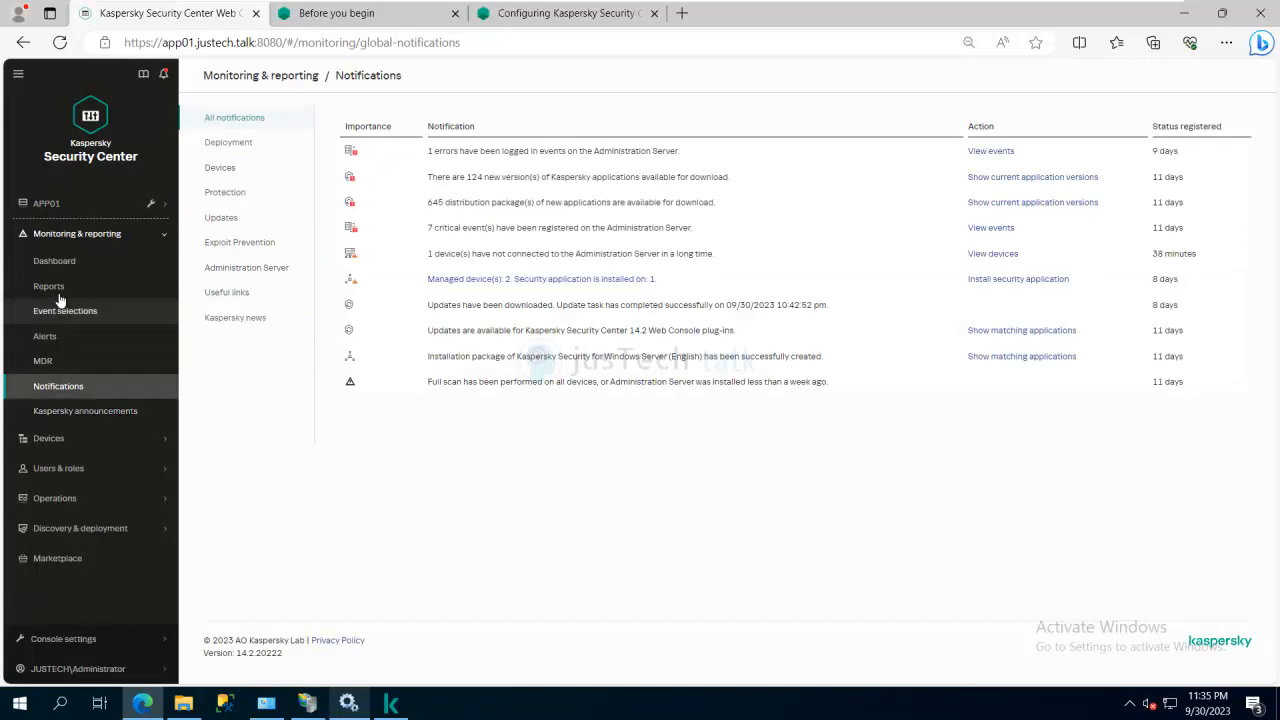
click(48, 286)
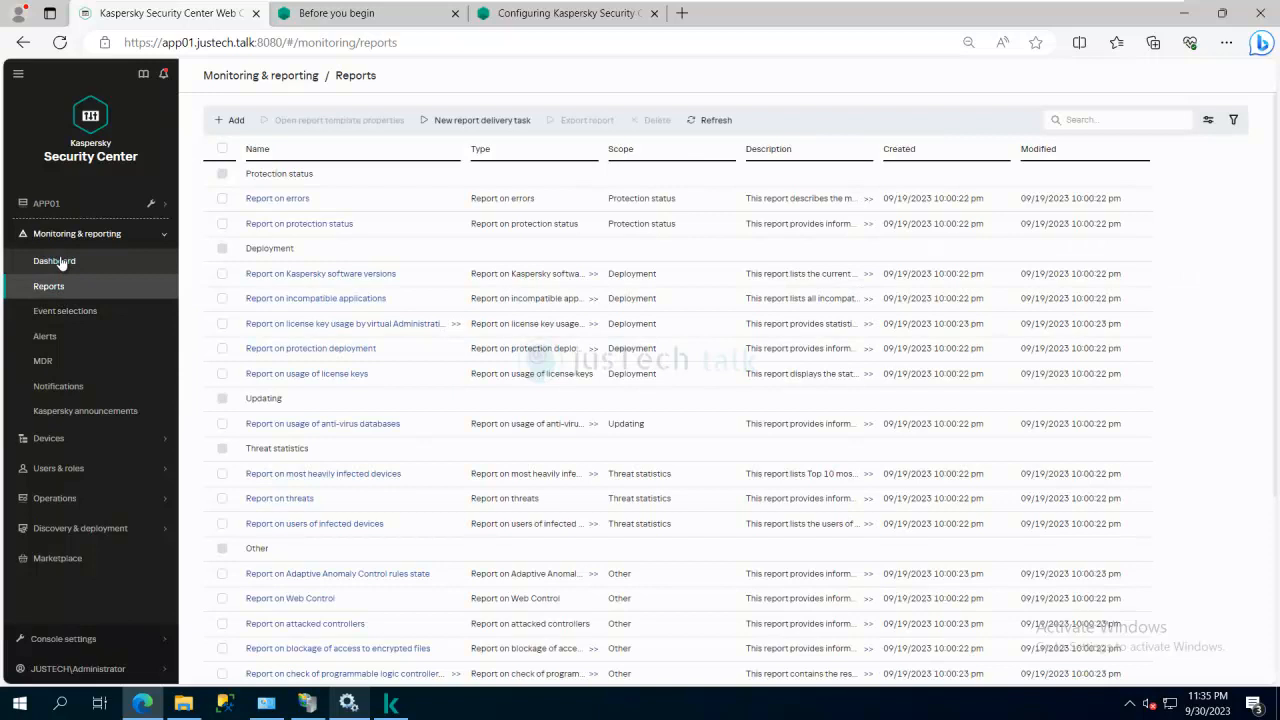
click(54, 260)
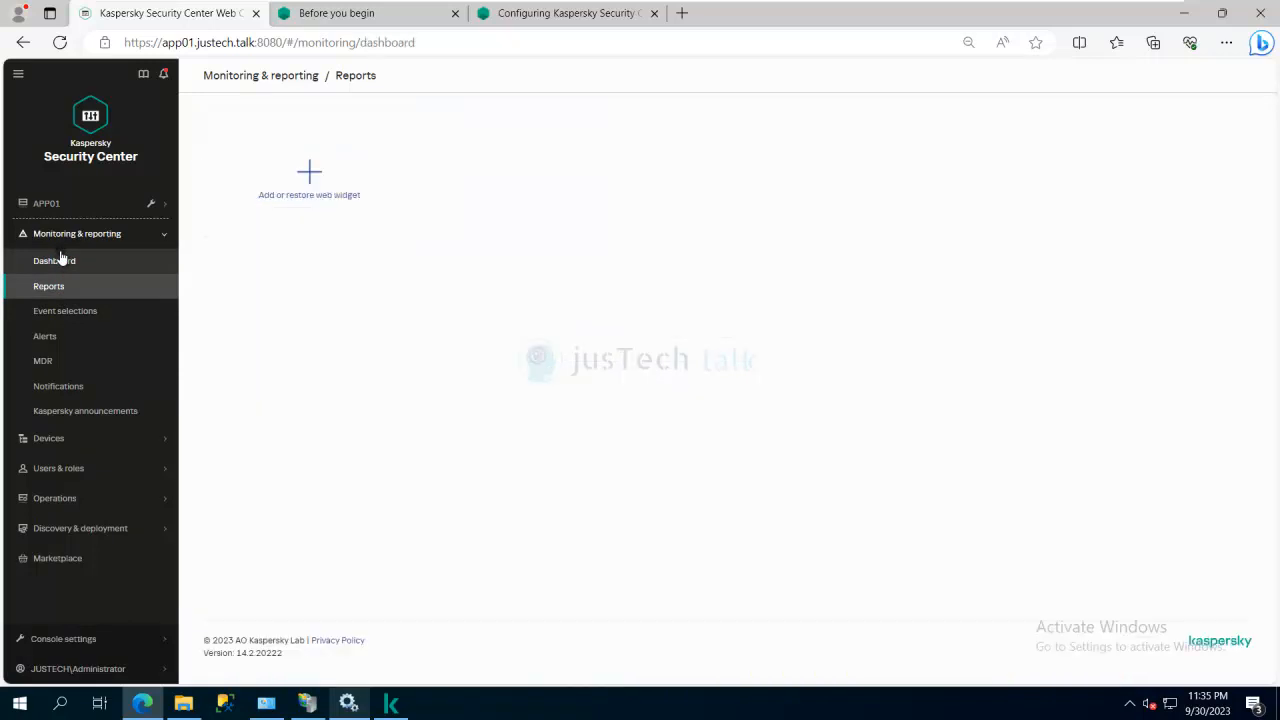
click(54, 260)
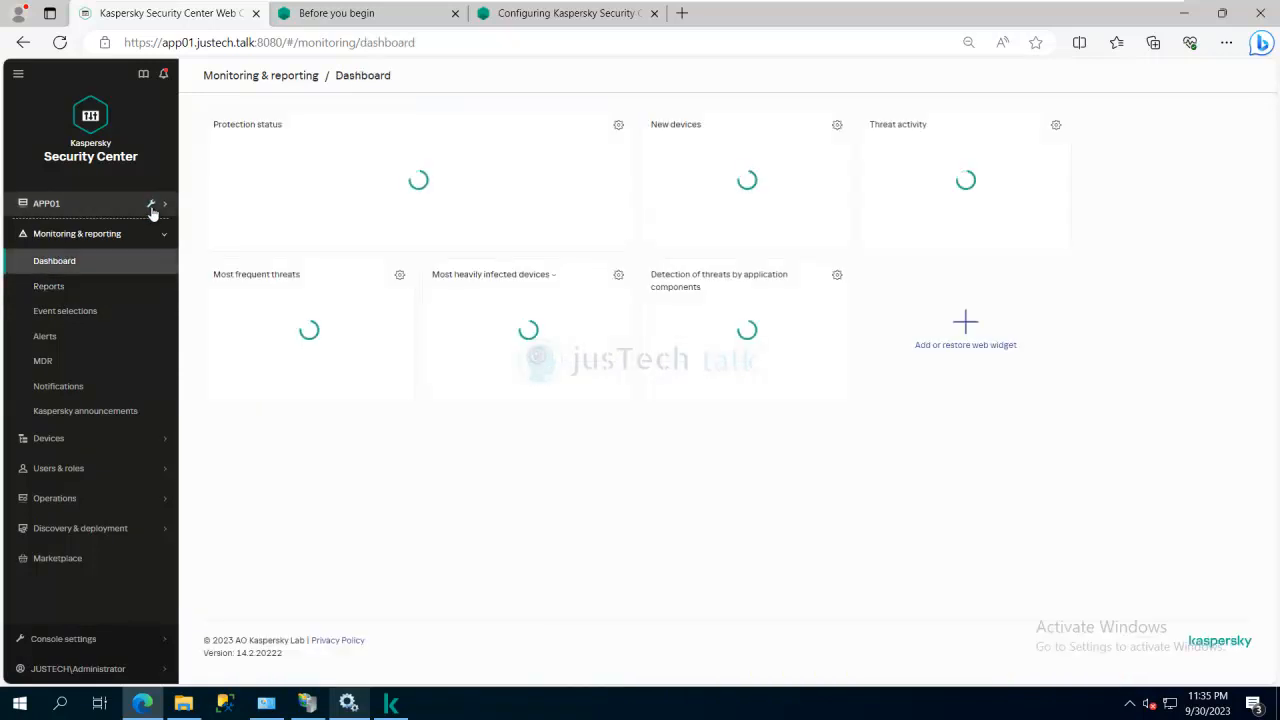
click(151, 204)
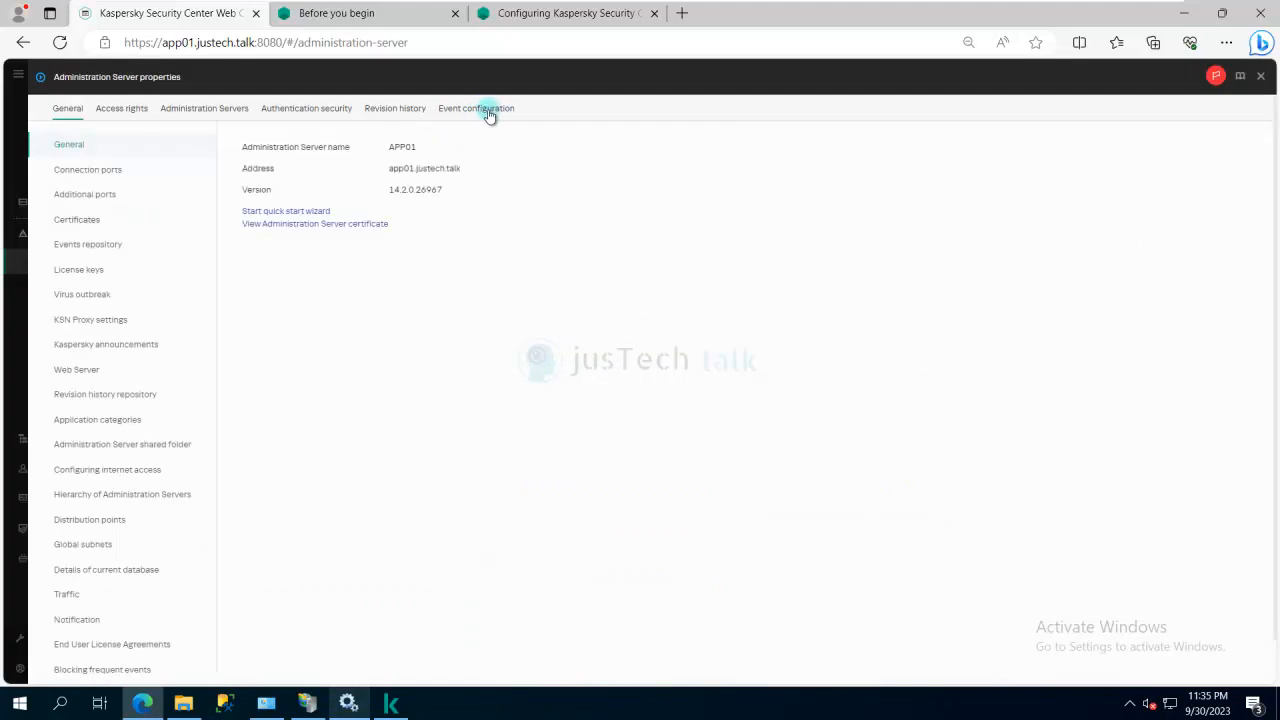
Mark all nine Critical event types for SIEM export via Syslog and save
click(476, 108)
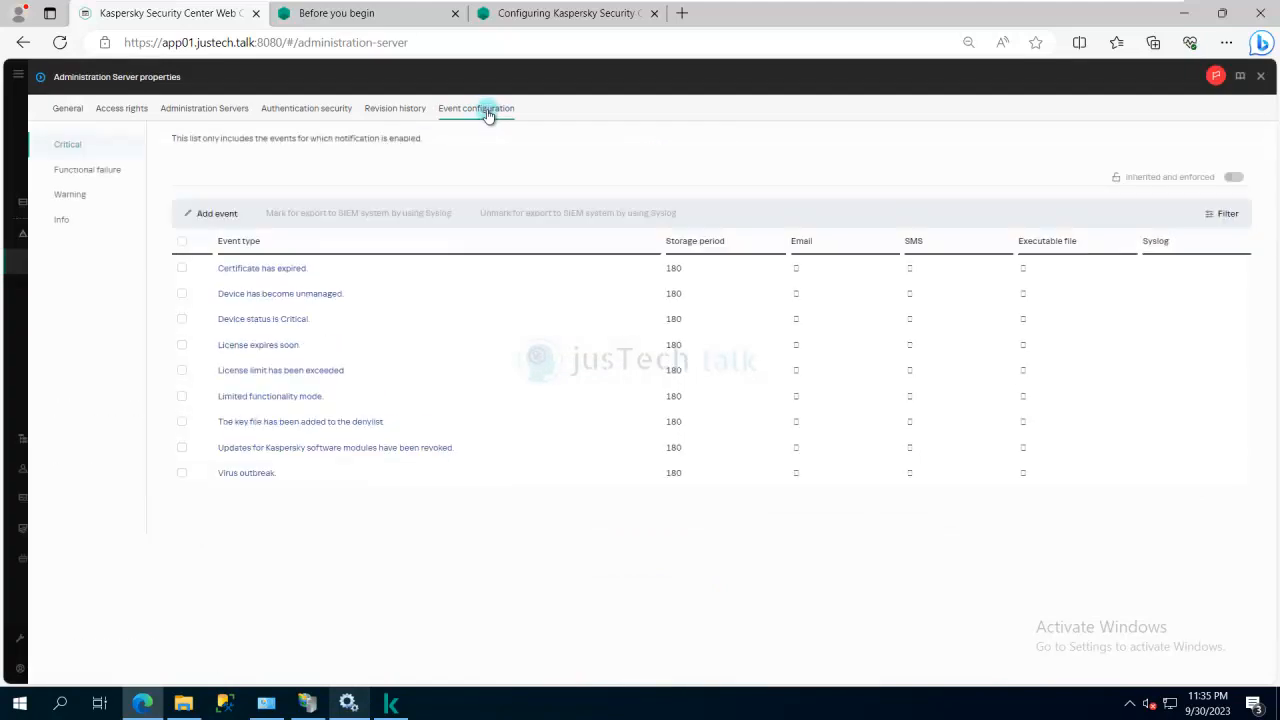
click(476, 108)
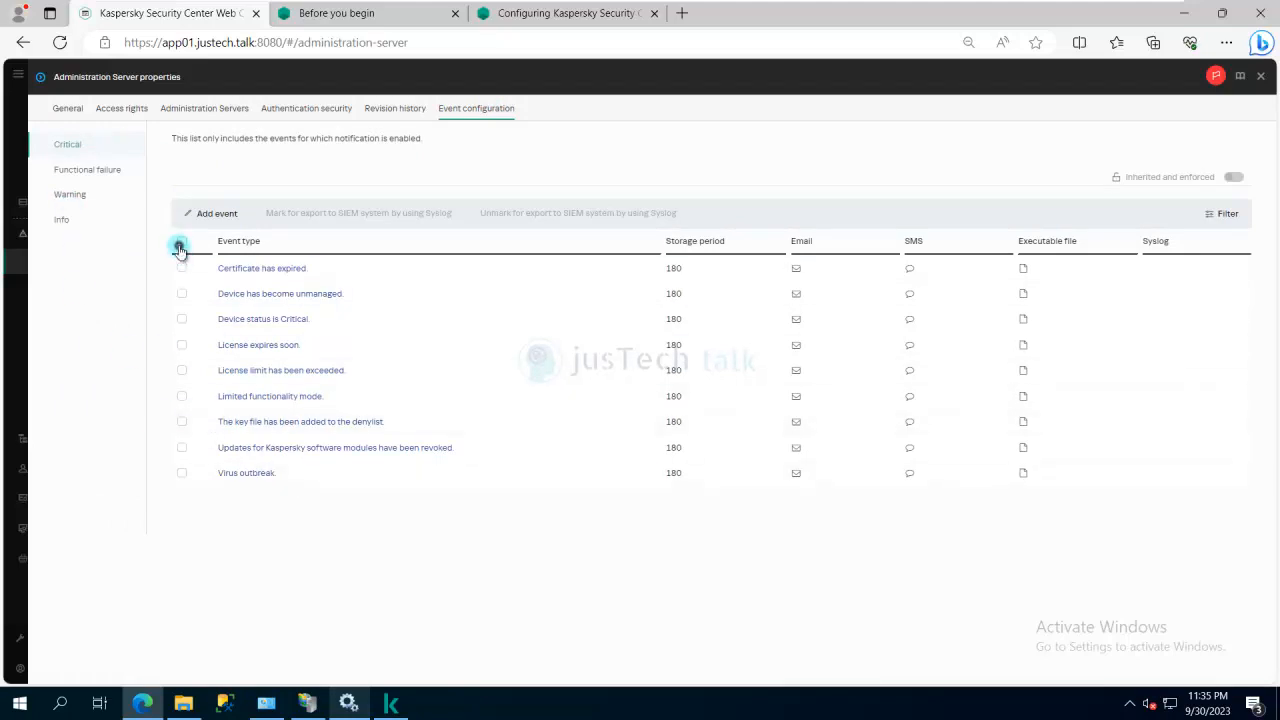
click(181, 241)
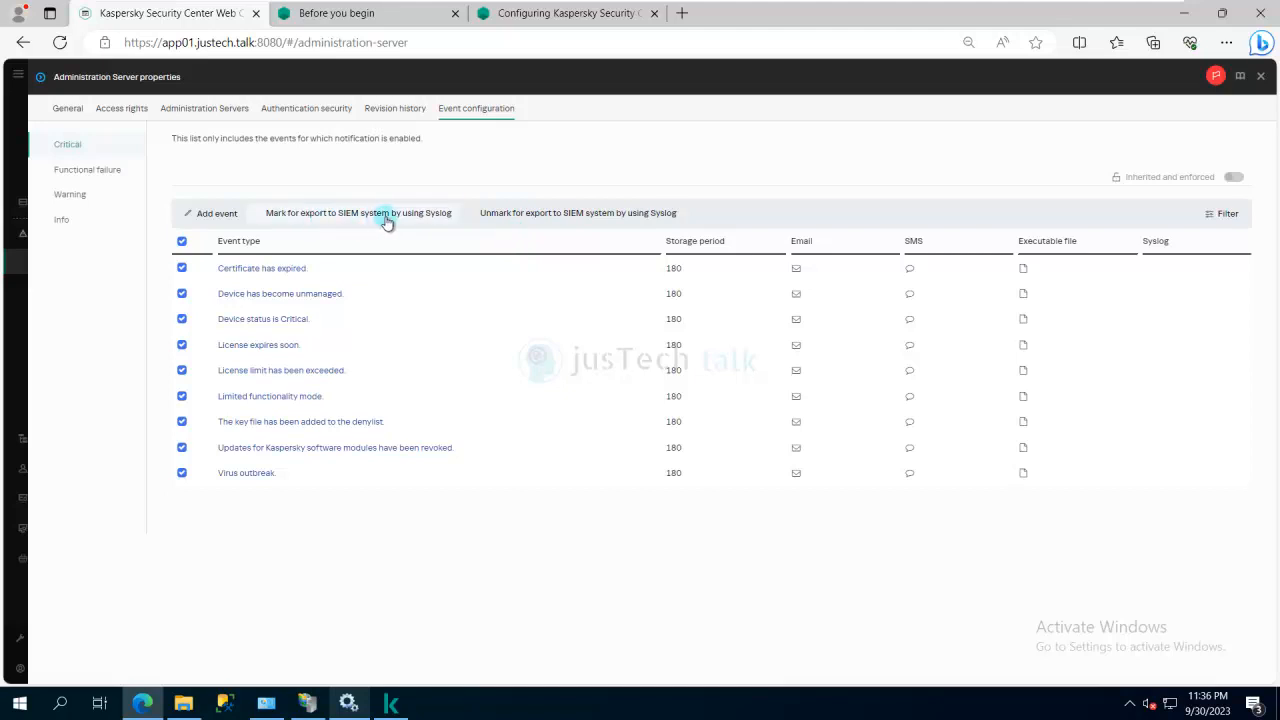
click(358, 213)
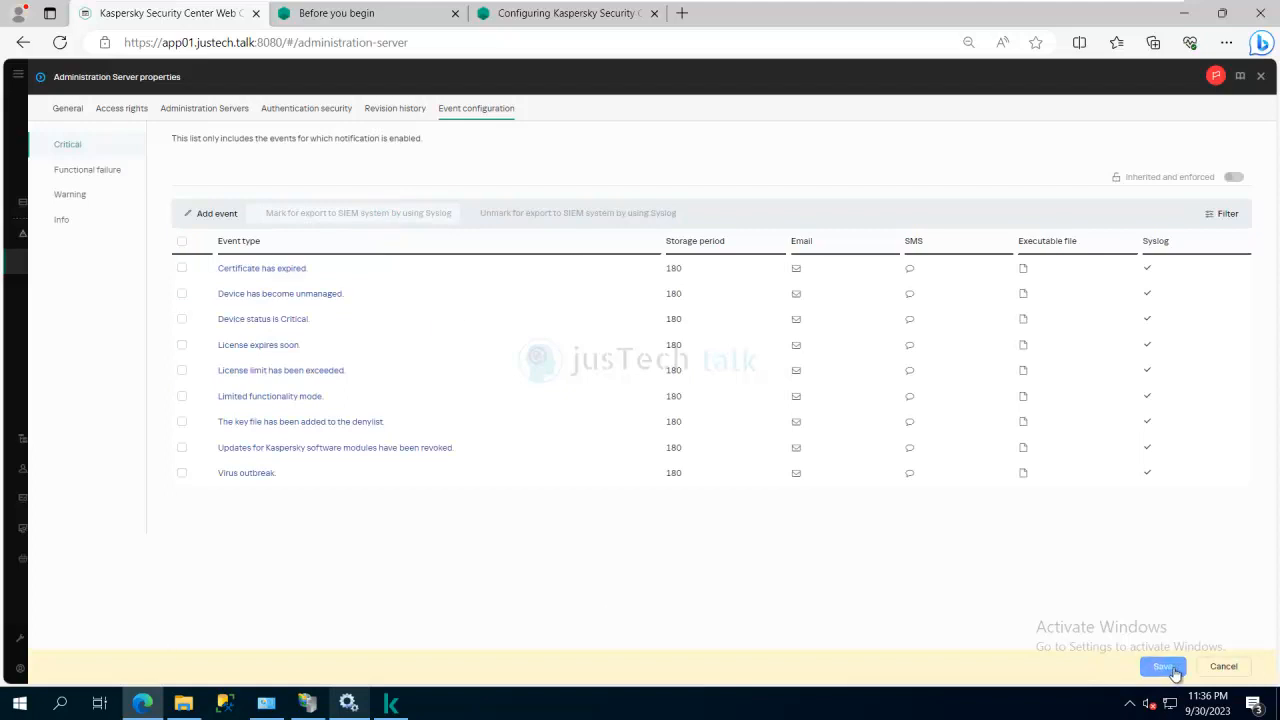
click(1161, 666)
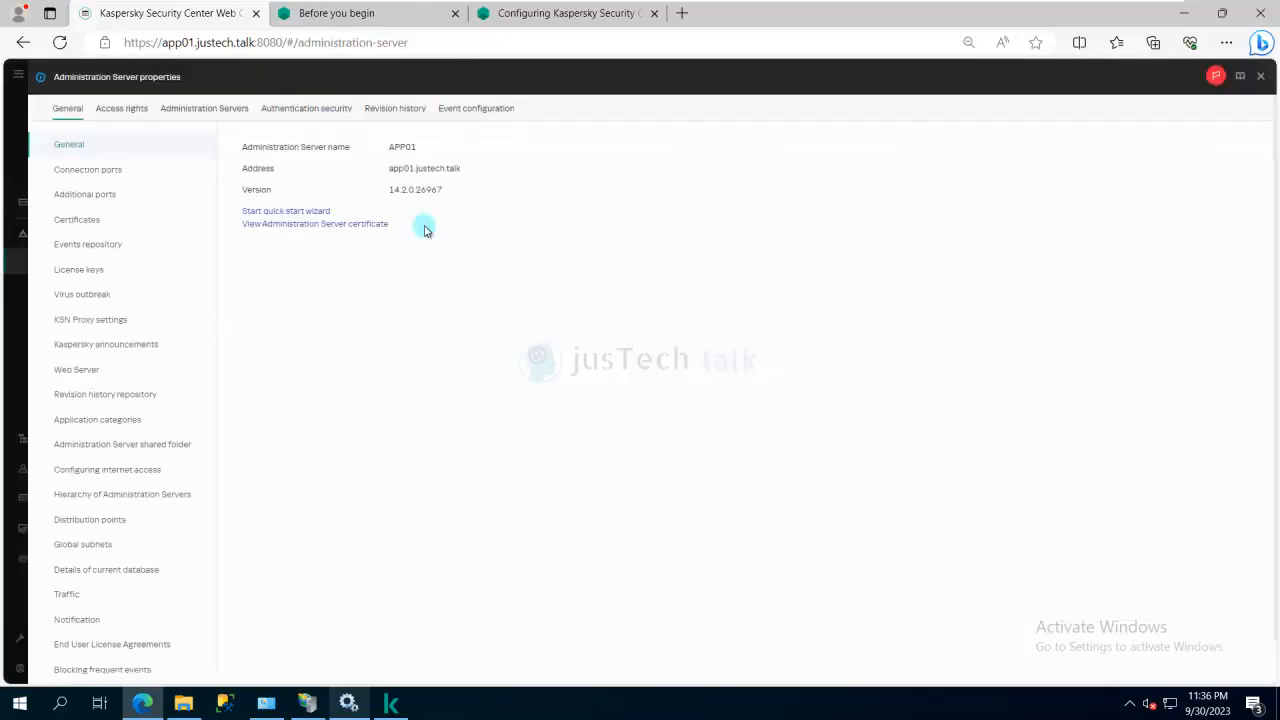
On Event configuration, unmark the Critical events from Syslog SIEM export and save
click(476, 108)
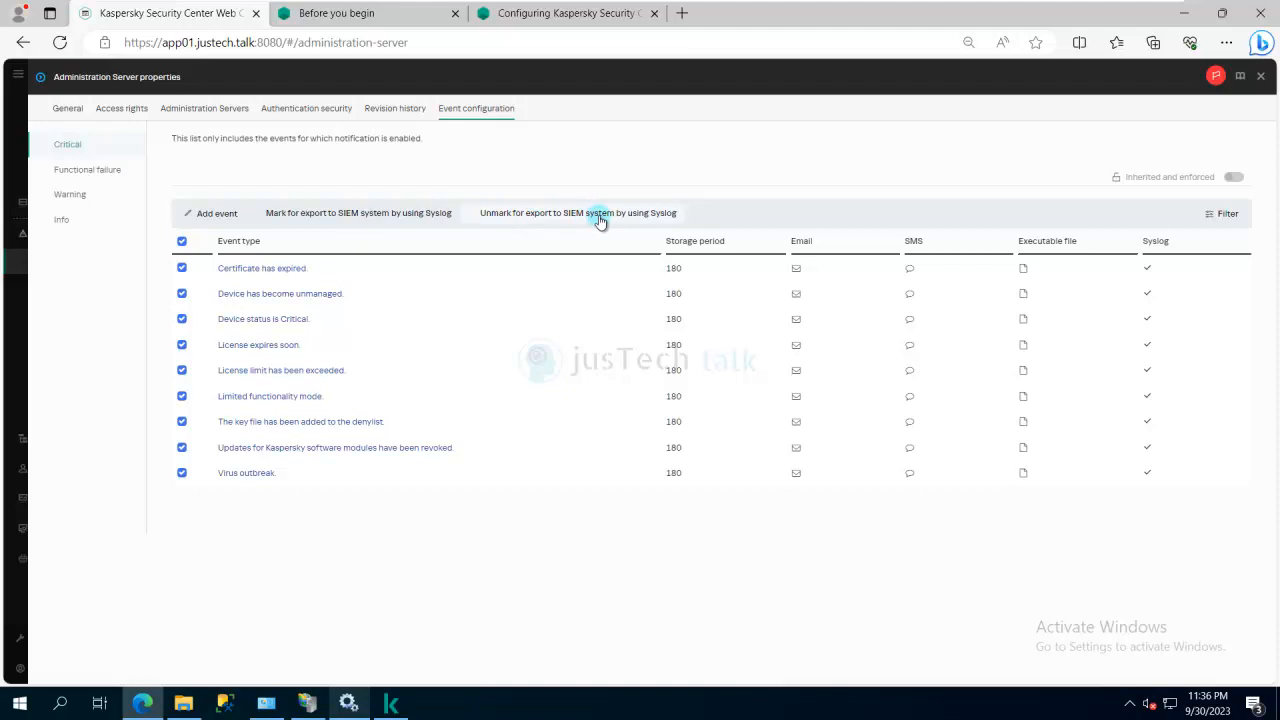
click(577, 212)
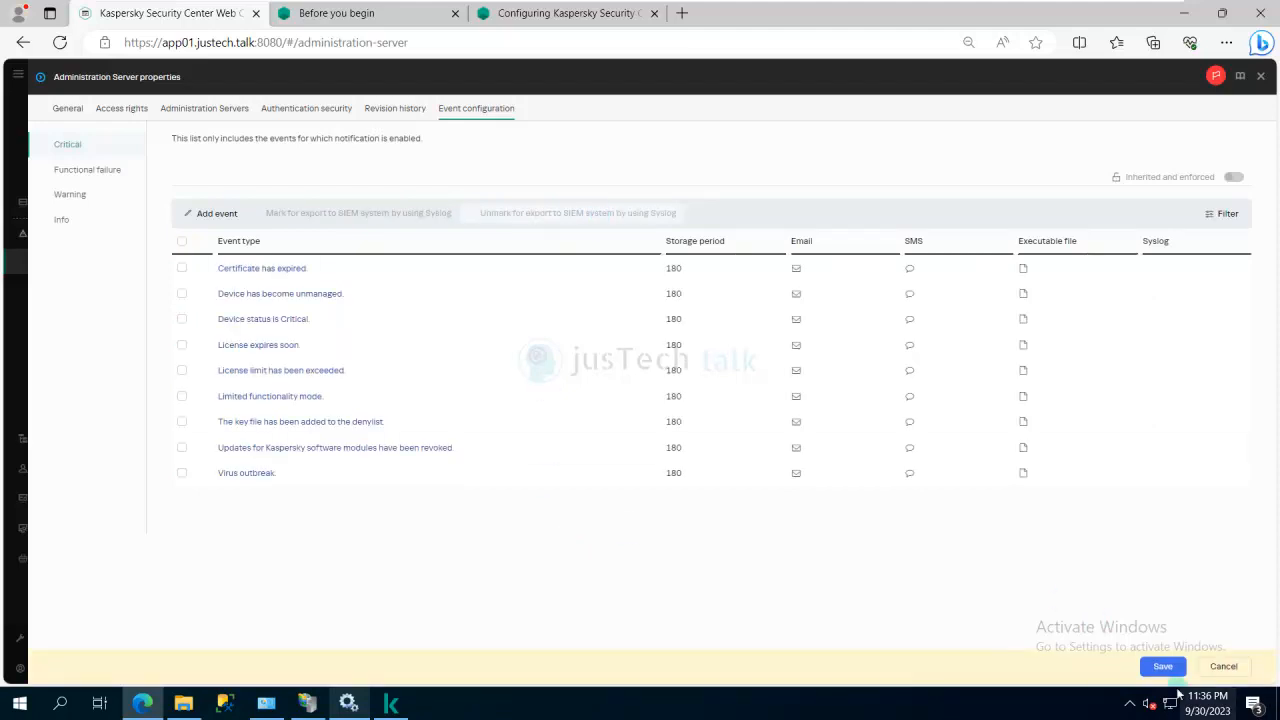
click(1162, 667)
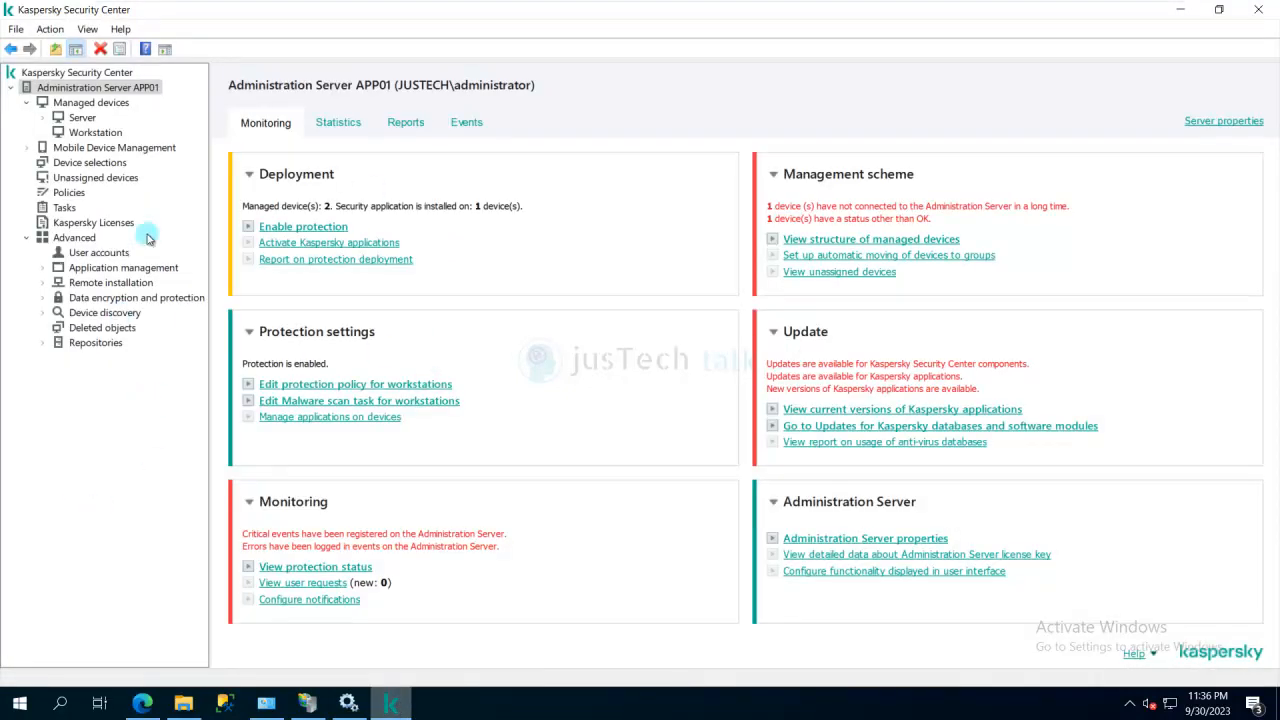
mouse_move(438, 162)
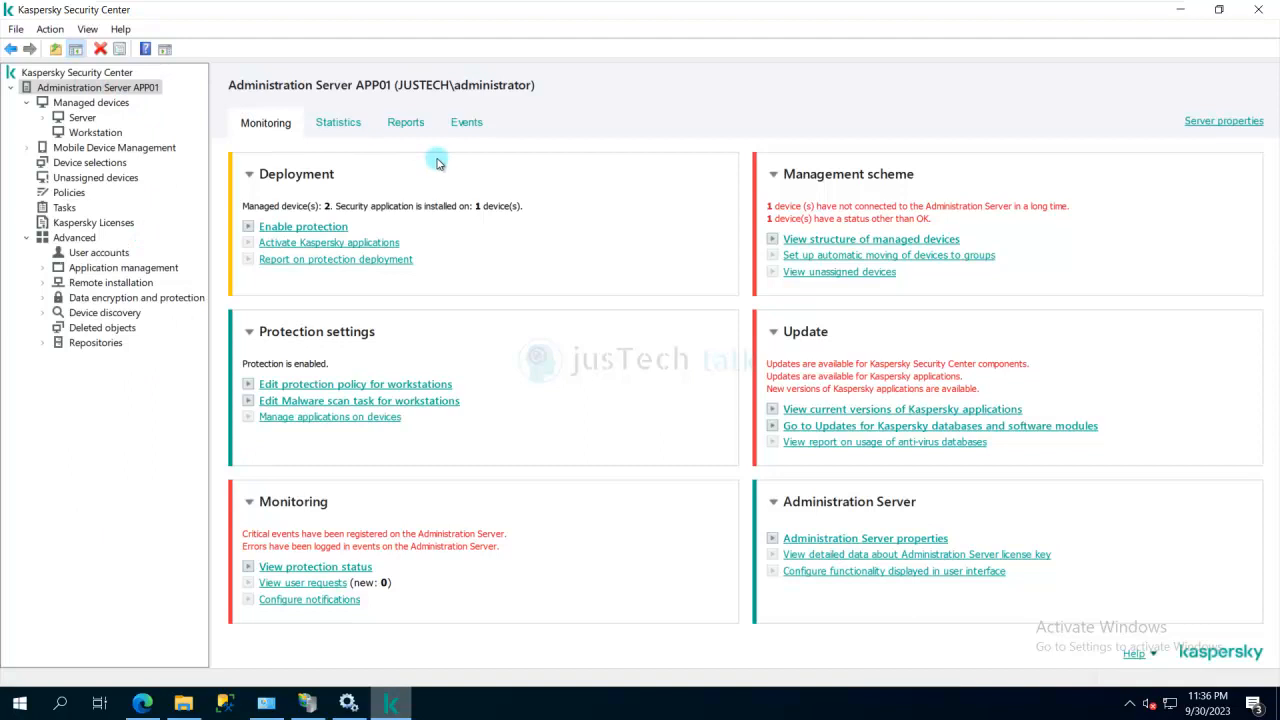
mouse_move(523, 117)
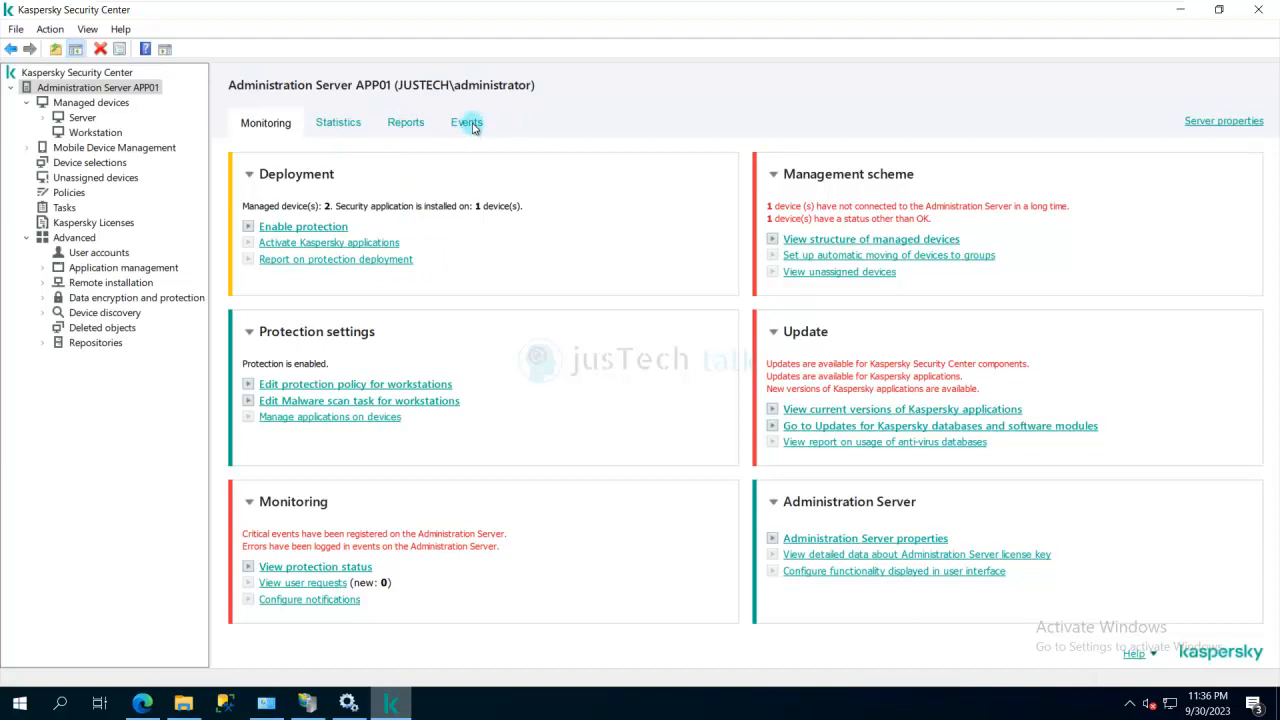
From the server's Events tab, open 'Configure export to SIEM system'
click(467, 122)
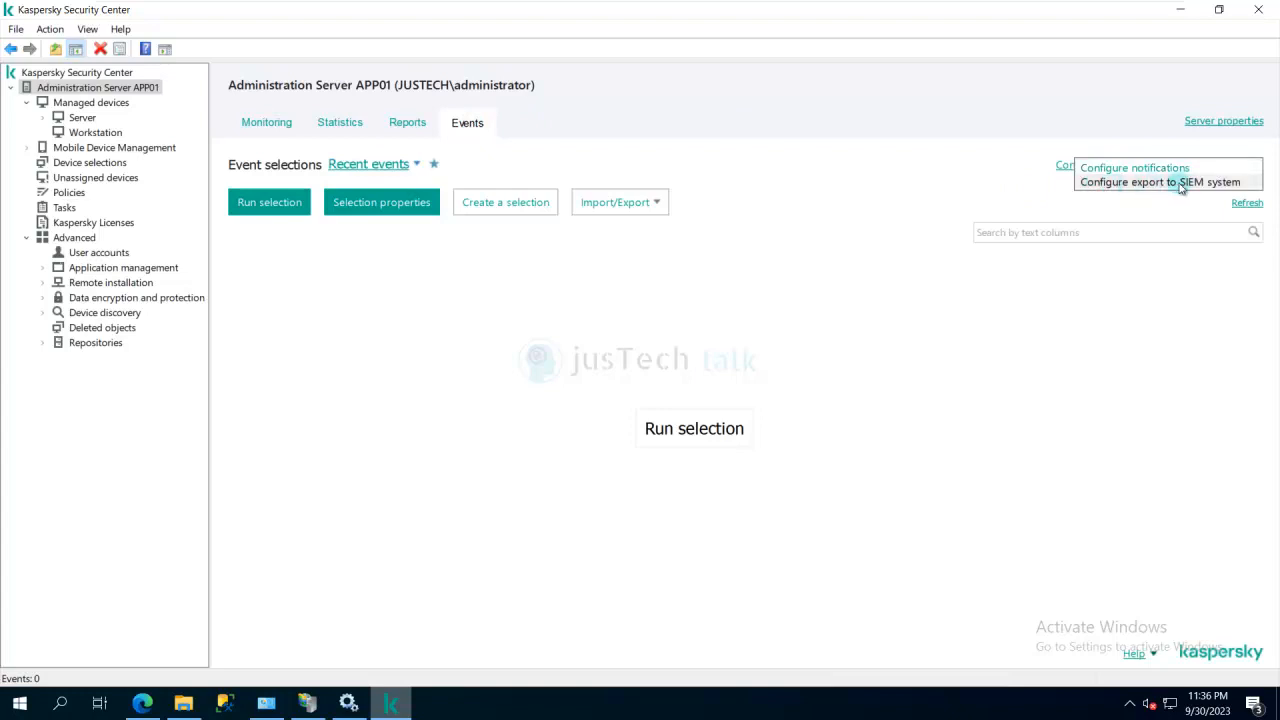
click(1160, 182)
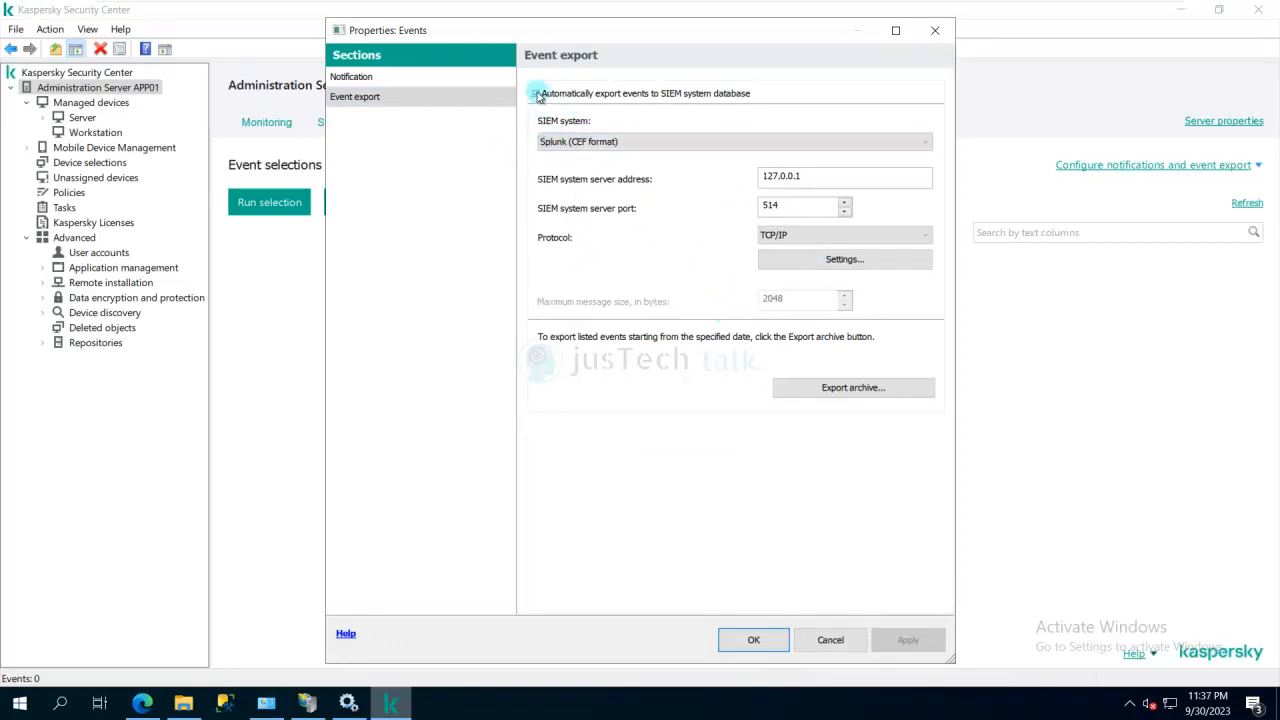
click(537, 93)
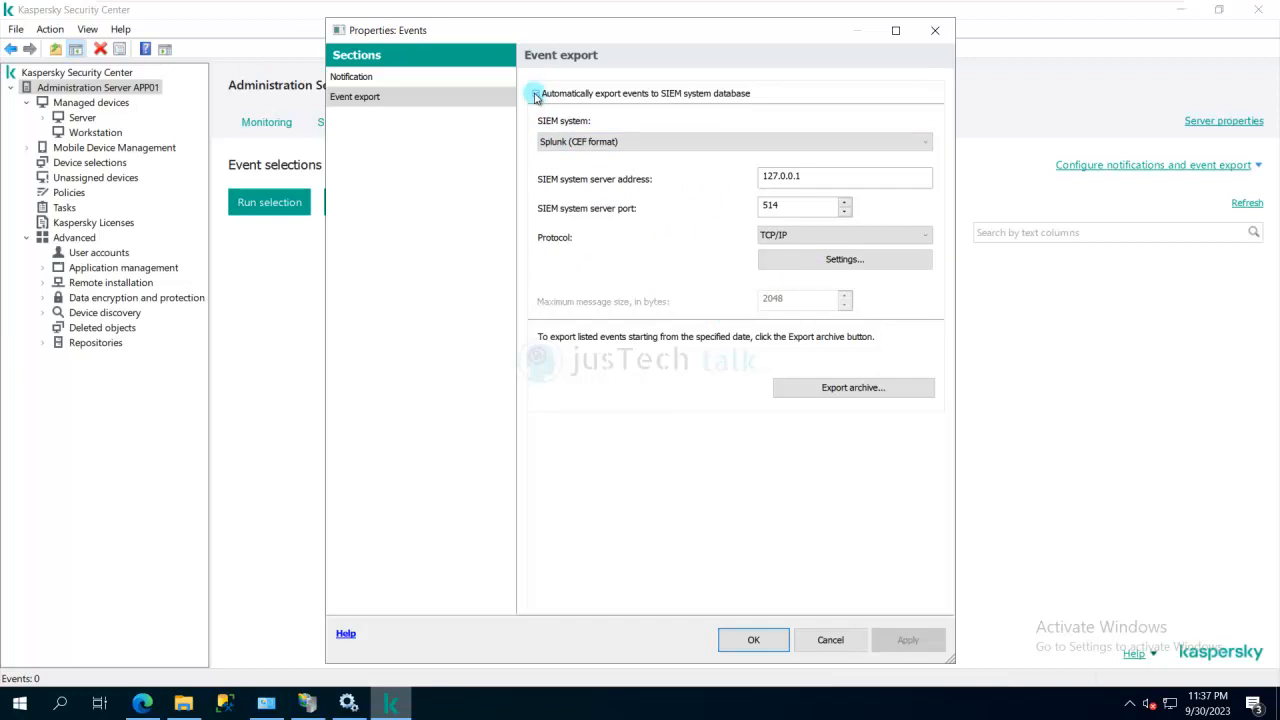
click(536, 93)
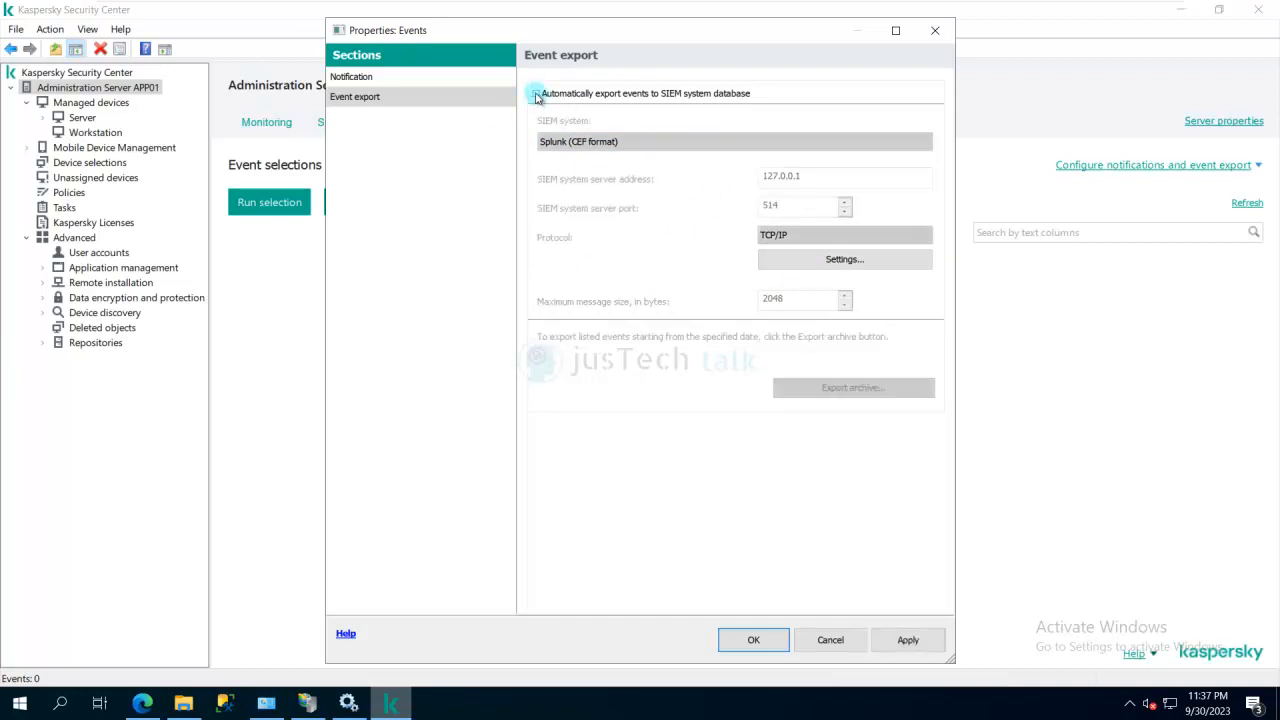
click(536, 93)
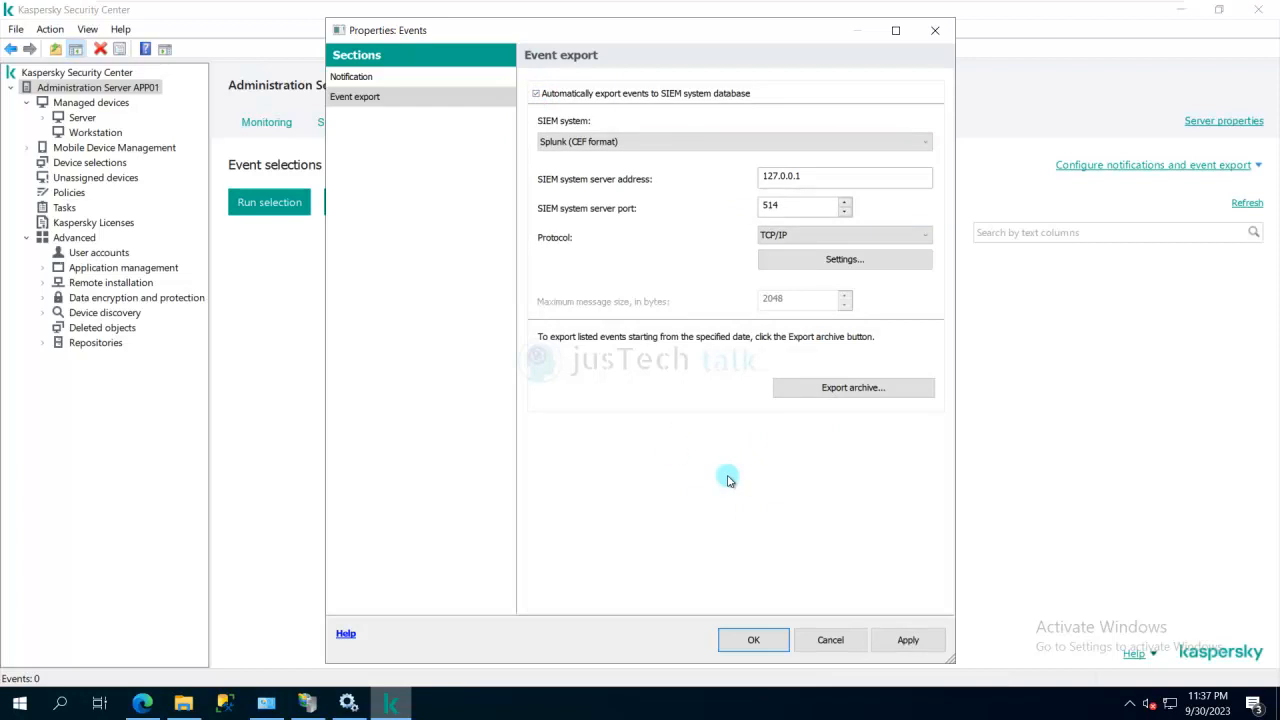
click(844, 259)
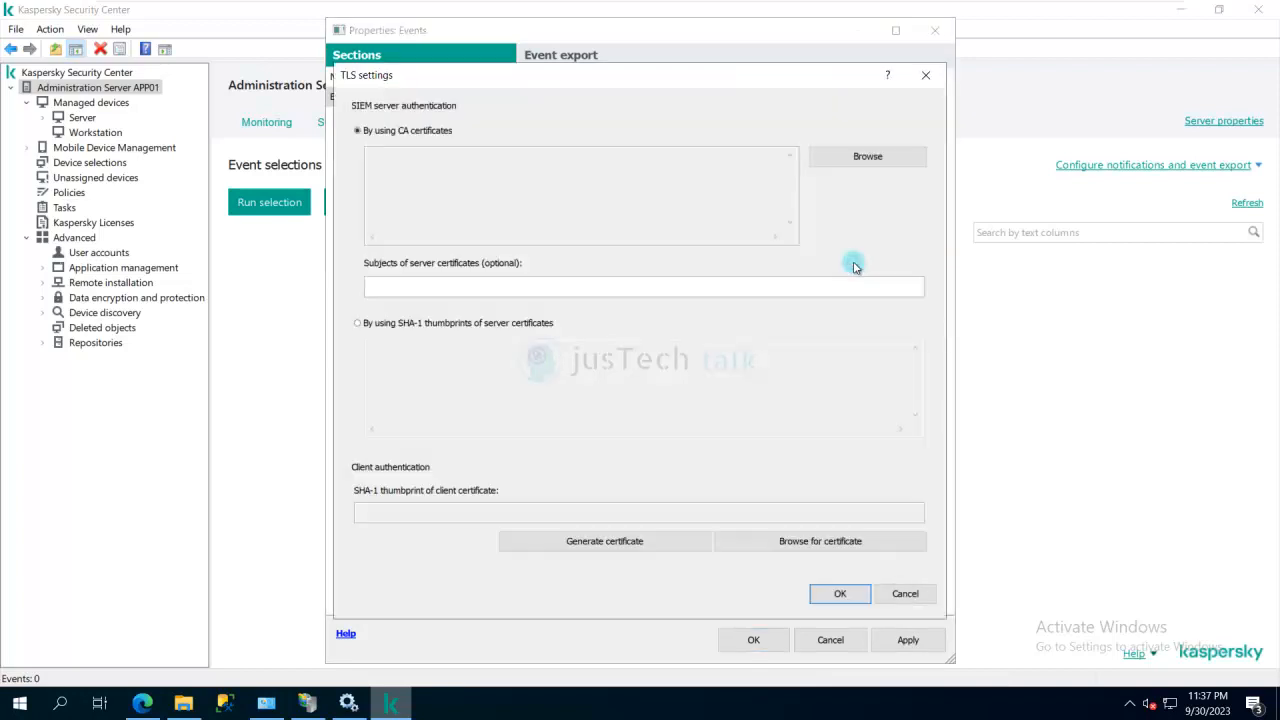
mouse_move(905, 593)
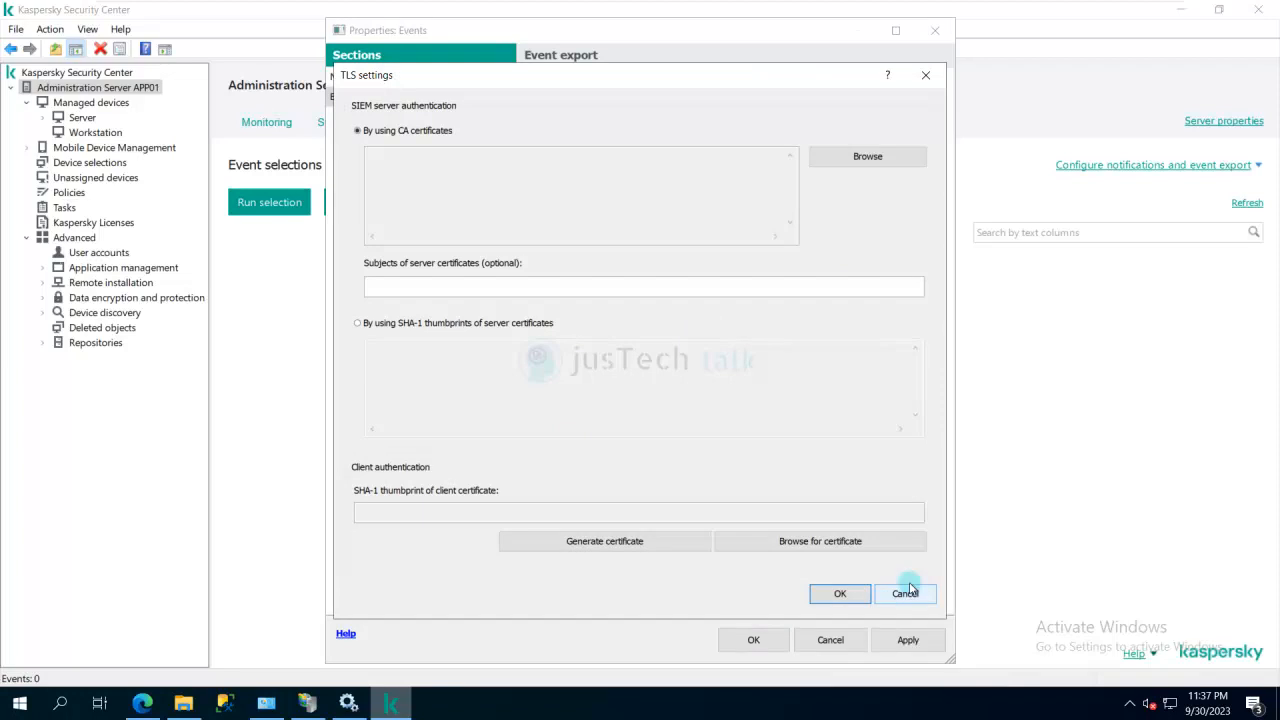
click(905, 593)
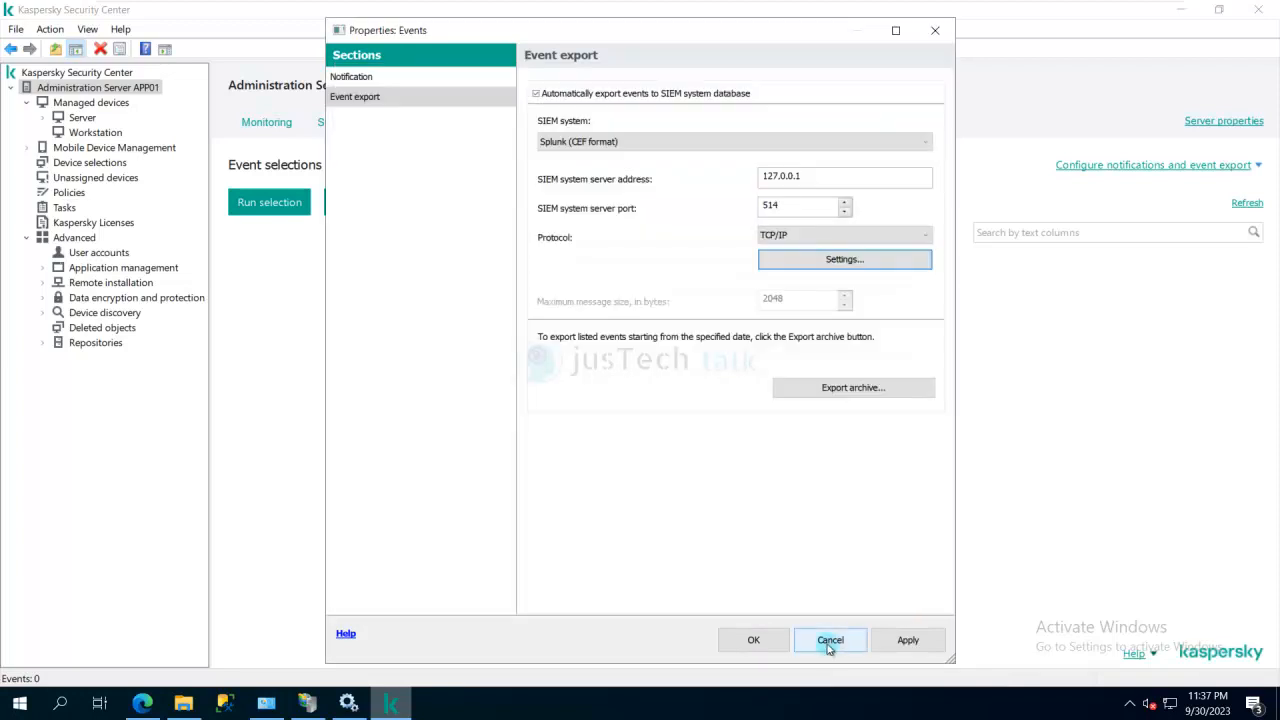
click(830, 640)
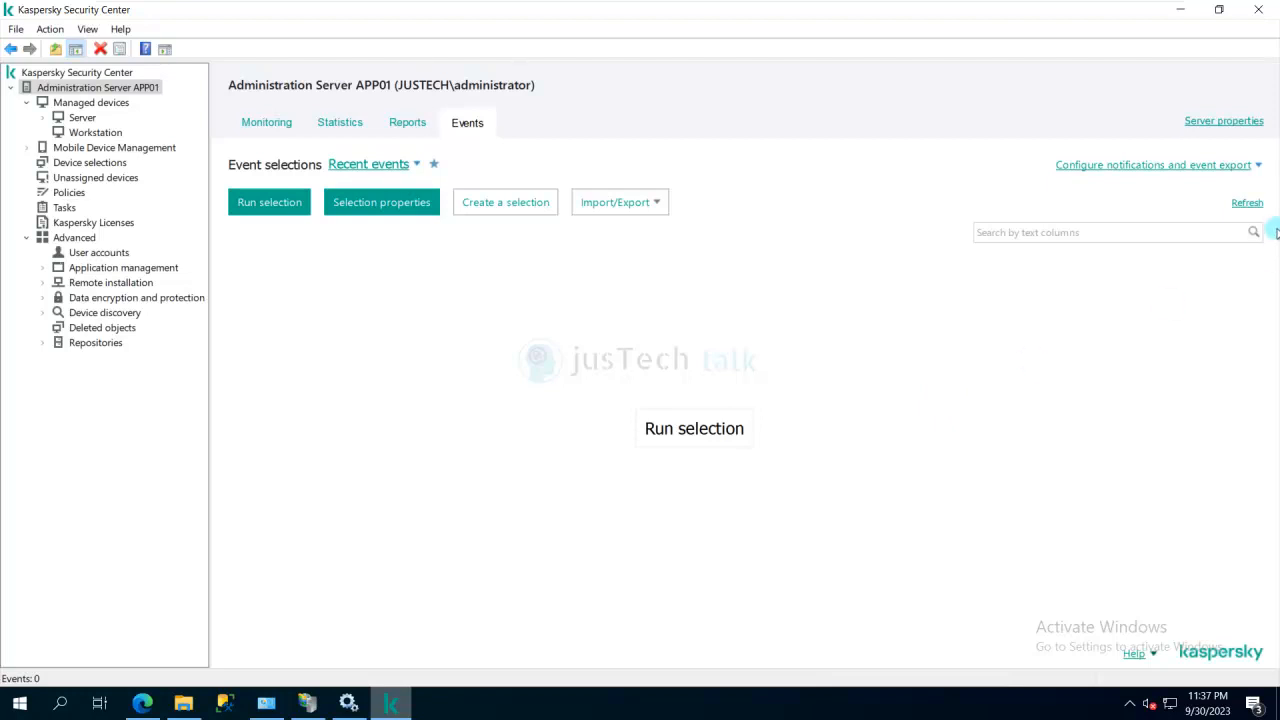
click(1150, 164)
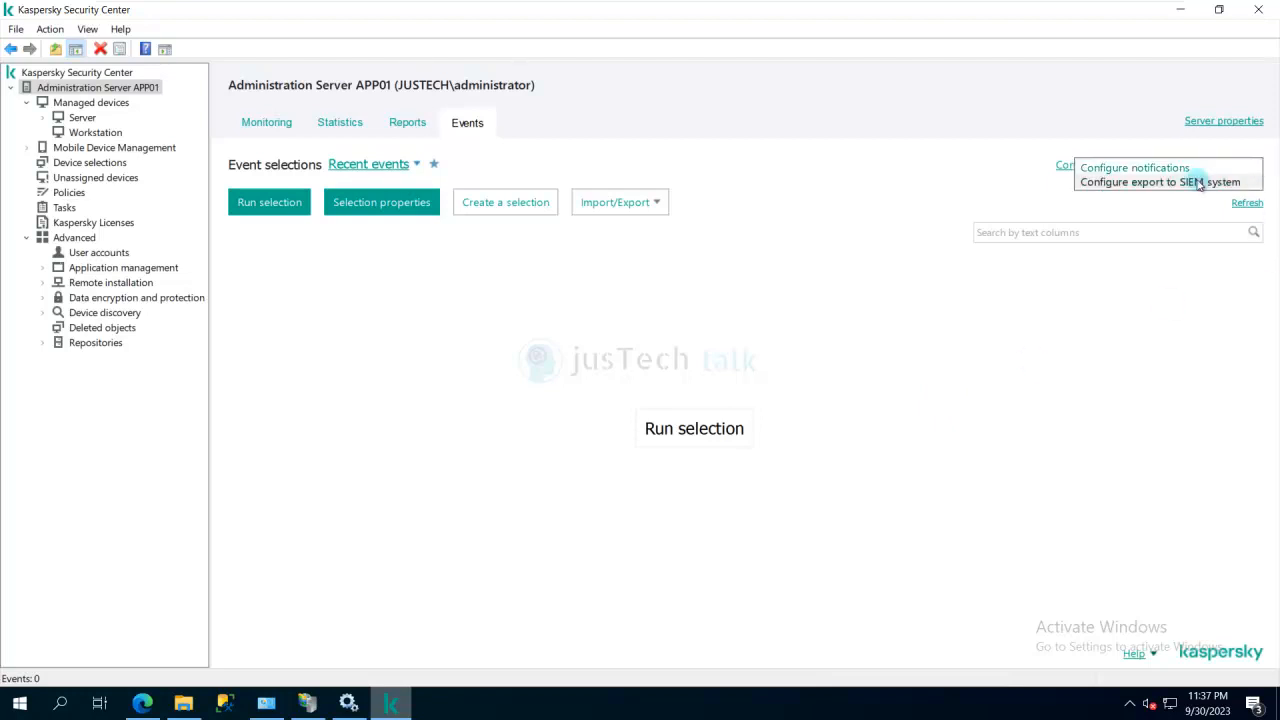
click(1160, 182)
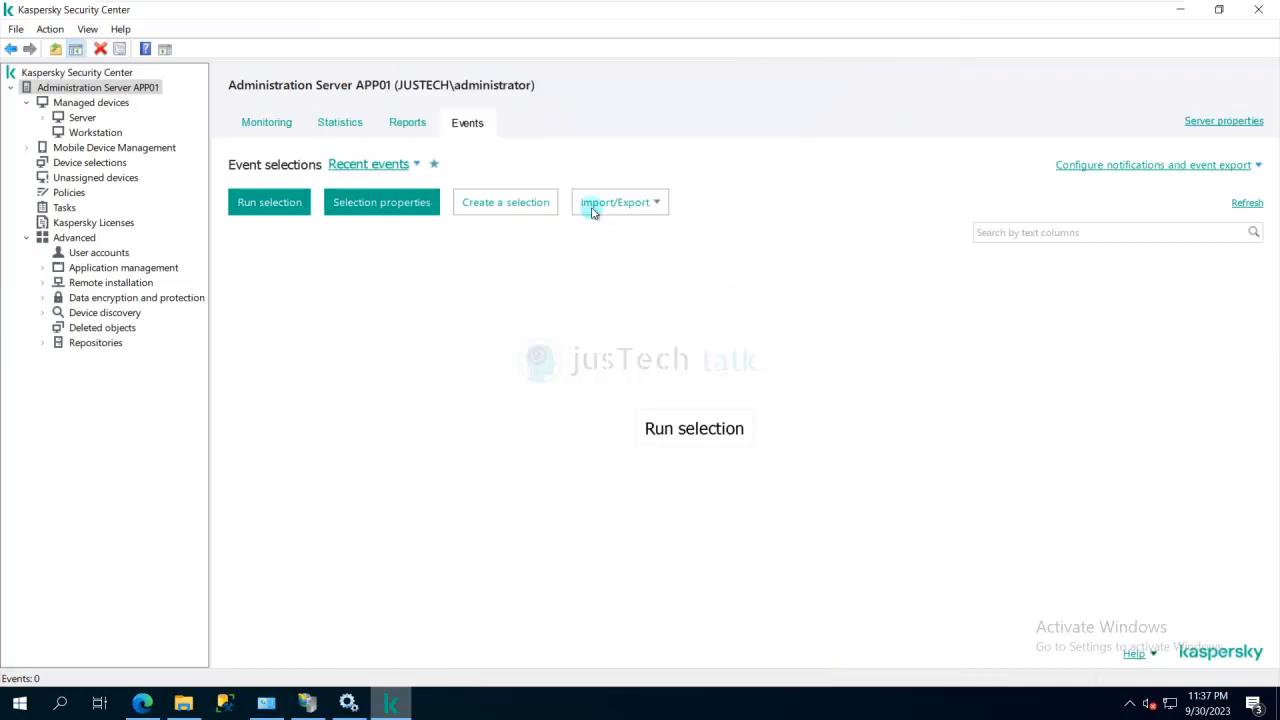
mouse_move(450, 373)
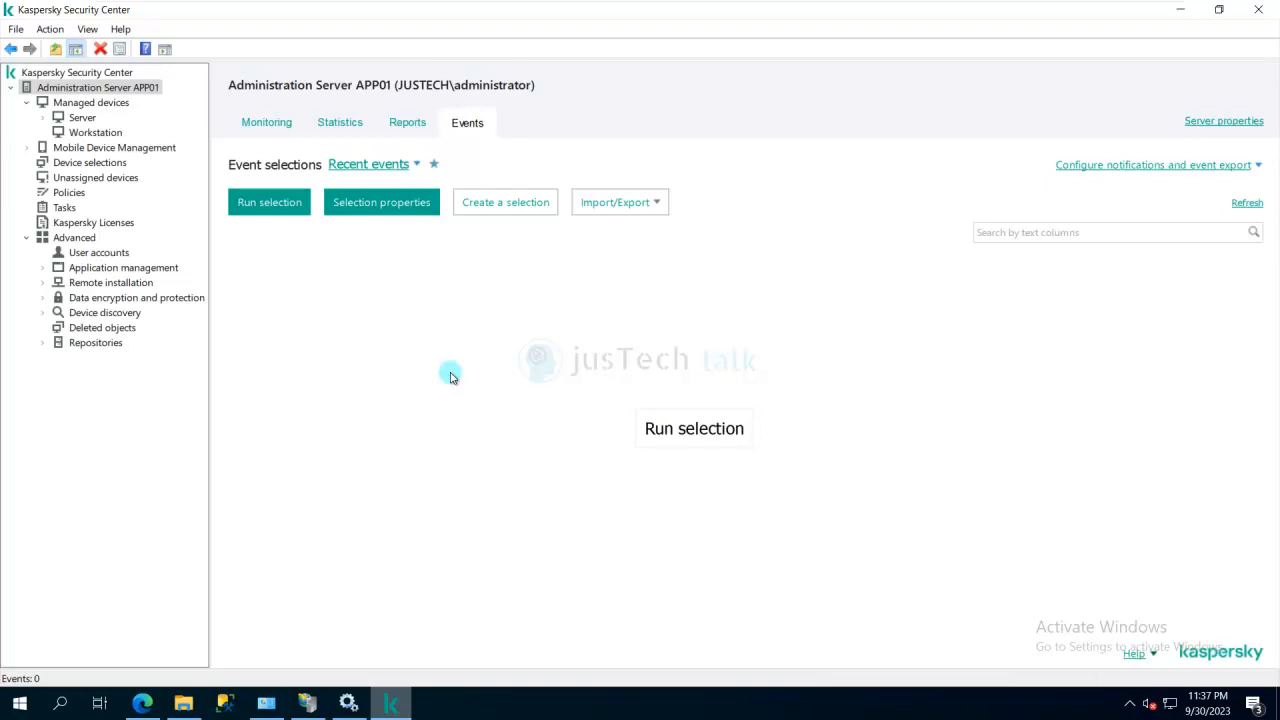
mouse_move(289, 362)
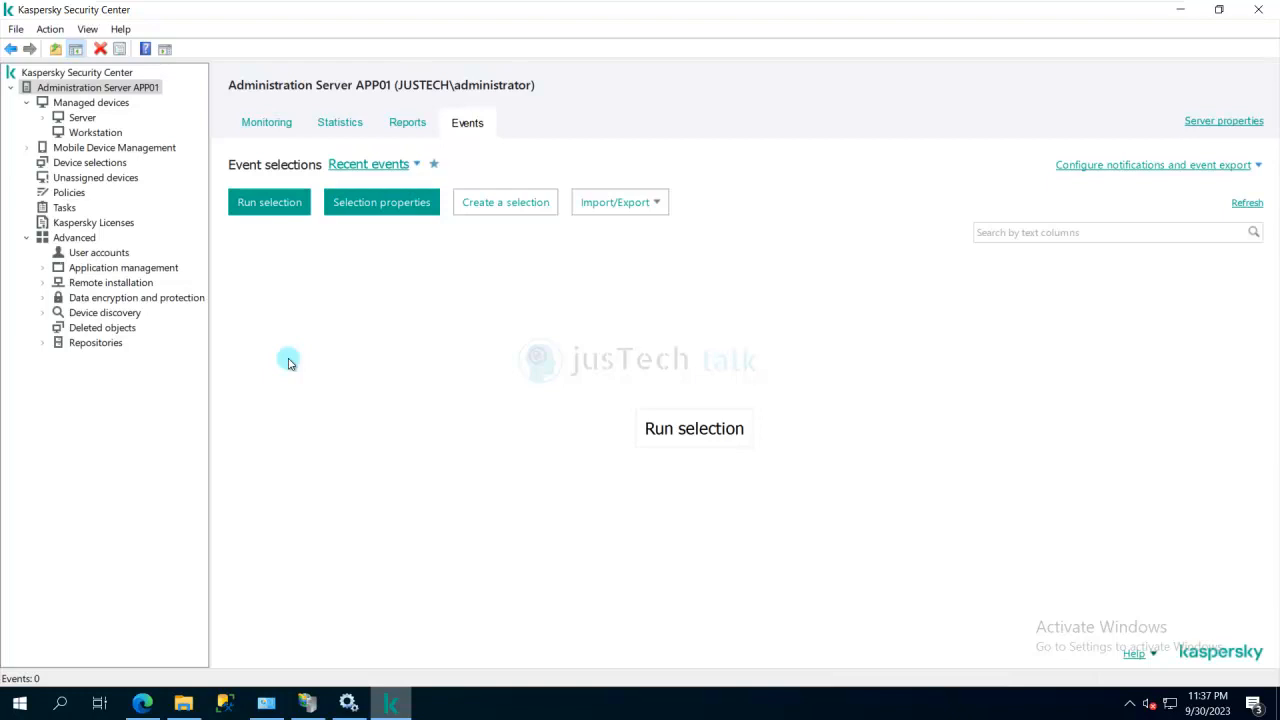
mouse_move(391, 293)
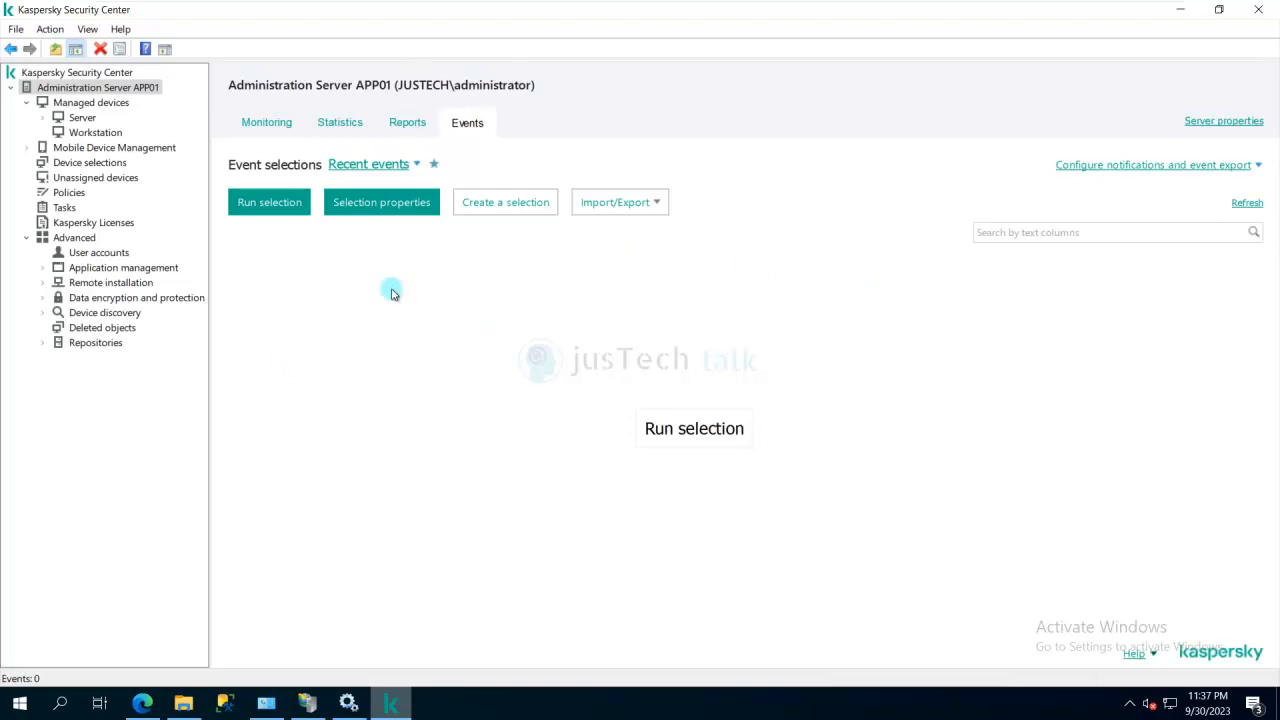
mouse_move(305, 228)
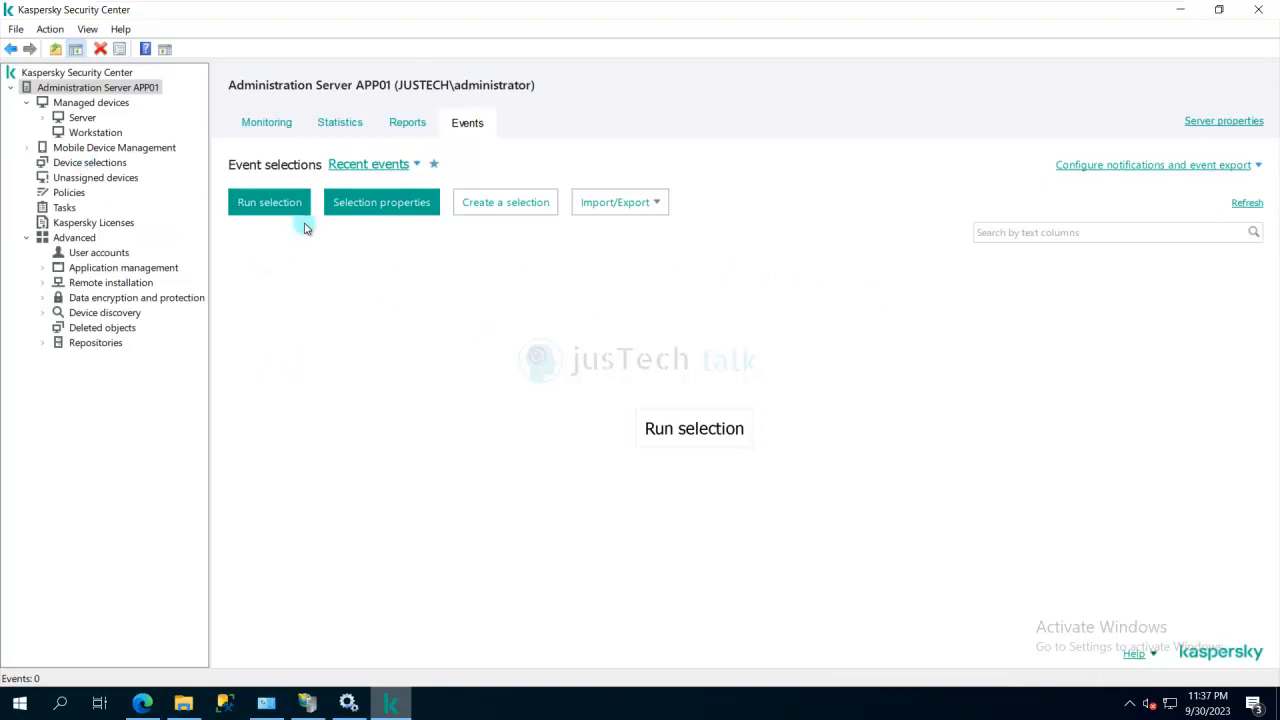